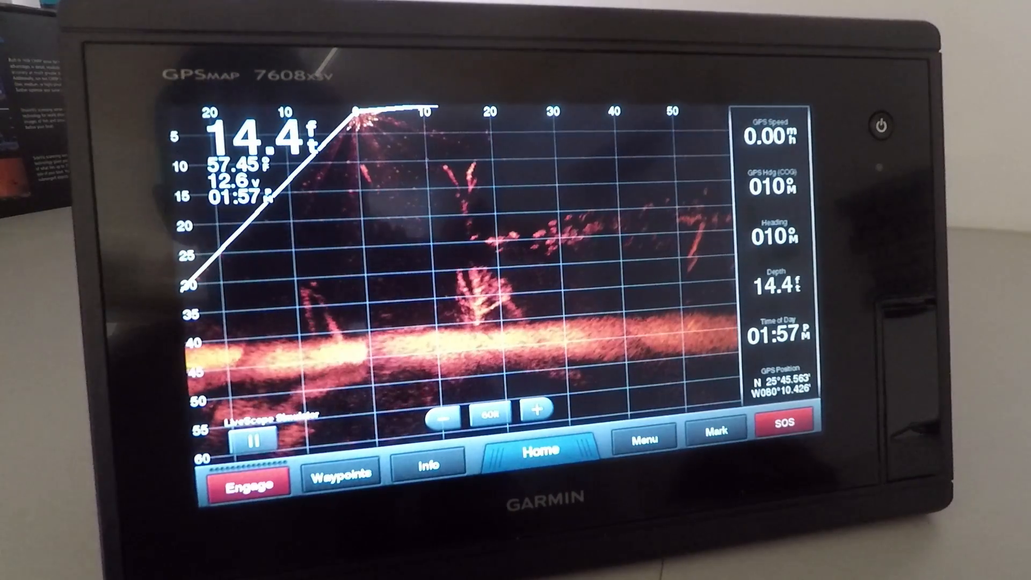
Step: Review Install Depth, AHRS and Focus, then set the LiveScope installation orientation to Down
click(643, 436)
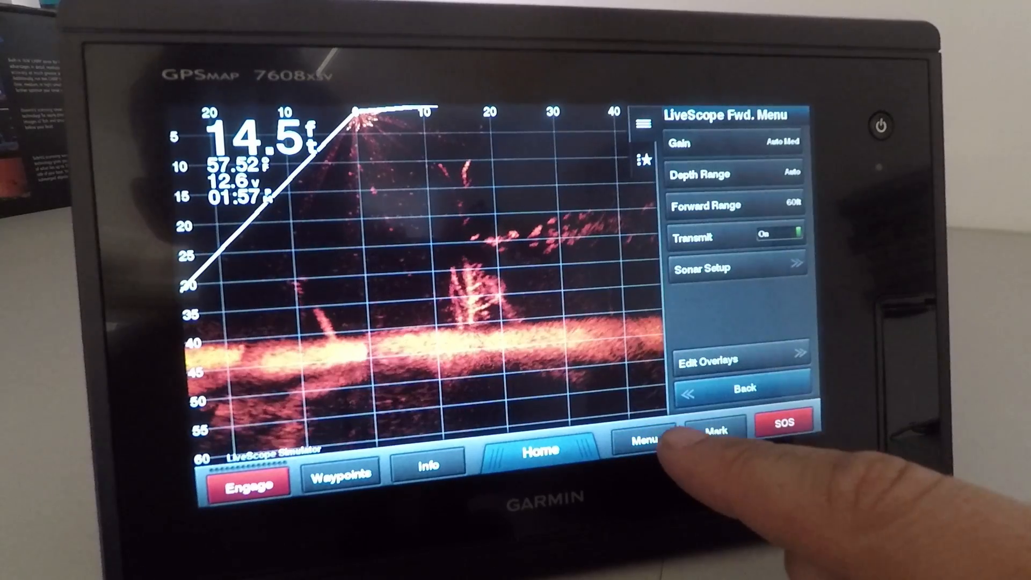
click(701, 268)
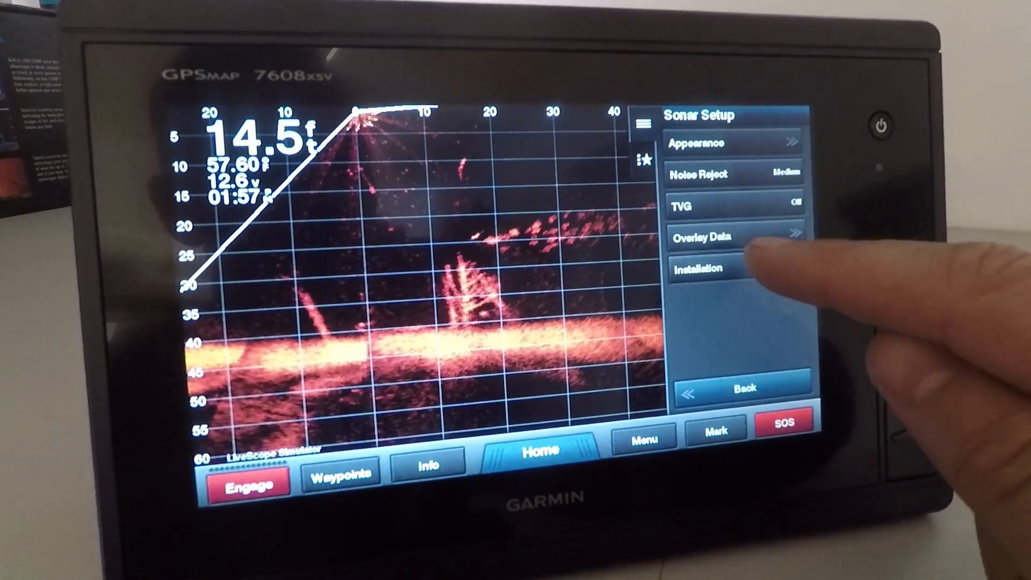
click(699, 269)
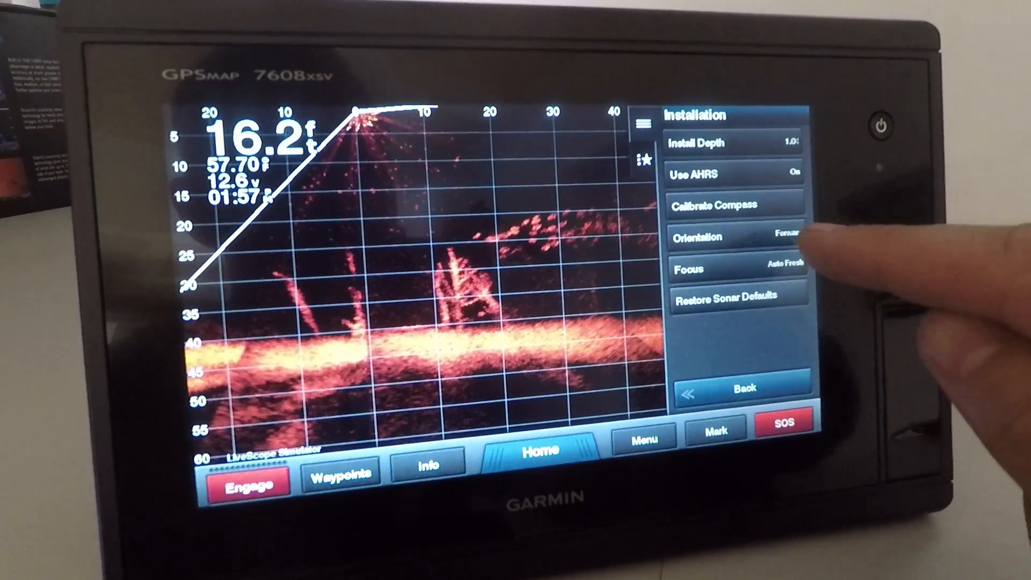
click(723, 237)
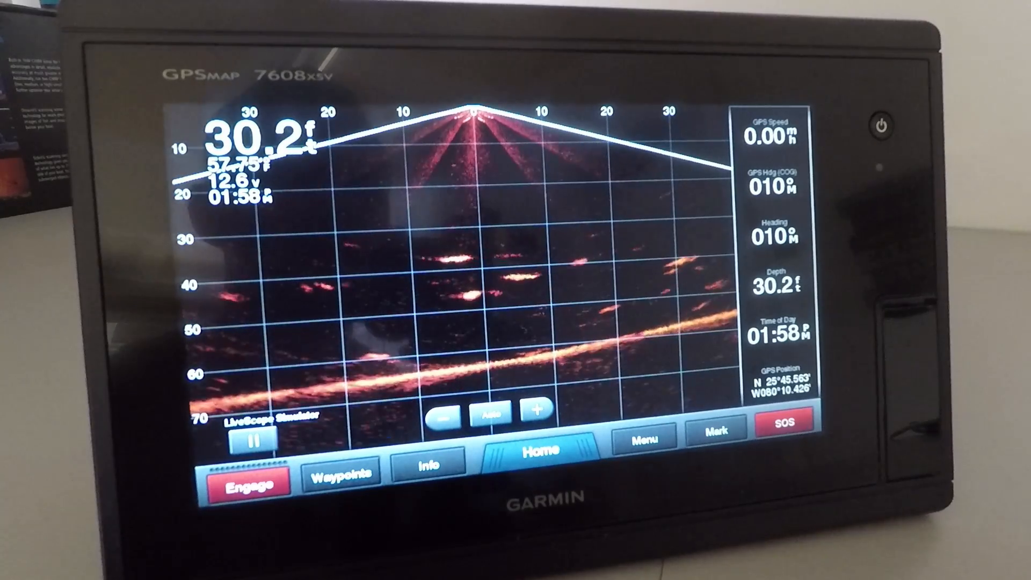
Step: Set the transducer orientation back to Forward and exit the menu
click(245, 476)
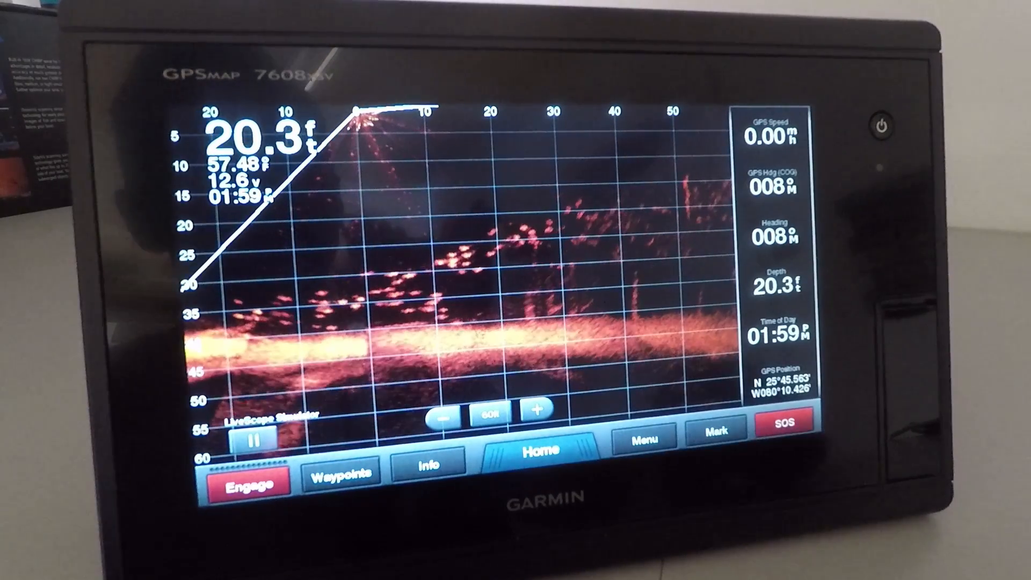
Step: Try Auto Low and several manual gain percentages, then set gain to Auto Med
click(641, 438)
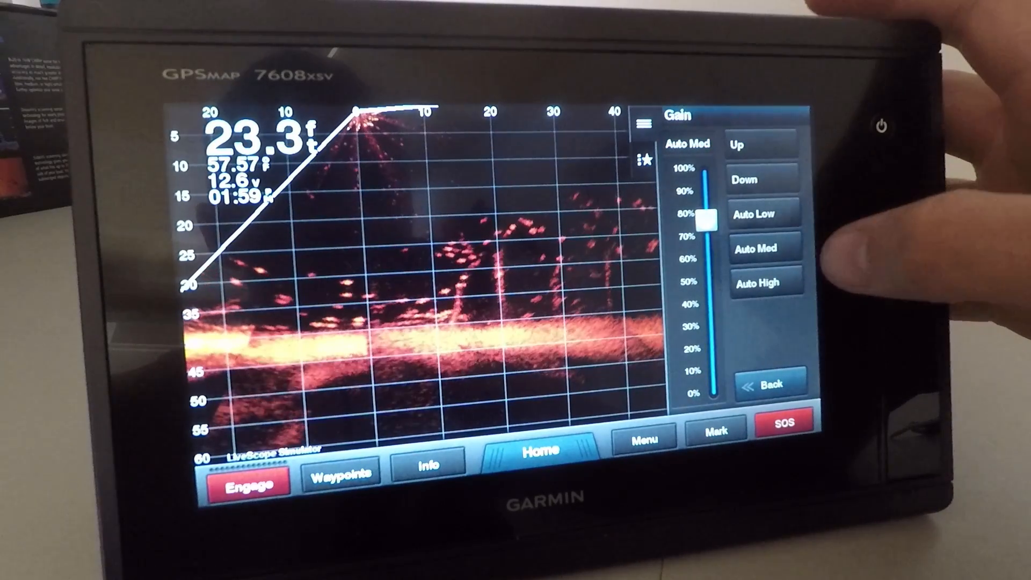
click(764, 283)
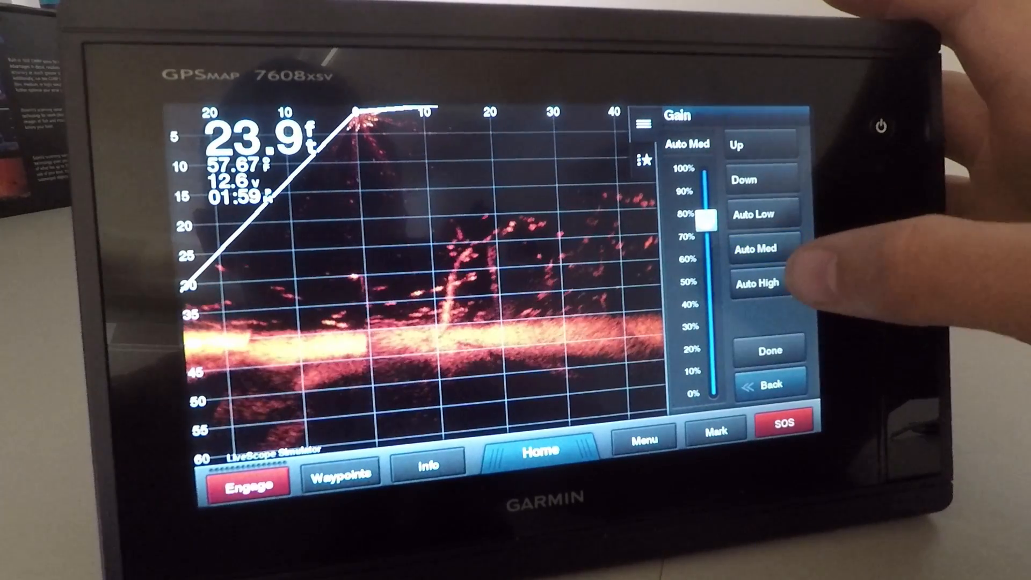
click(761, 282)
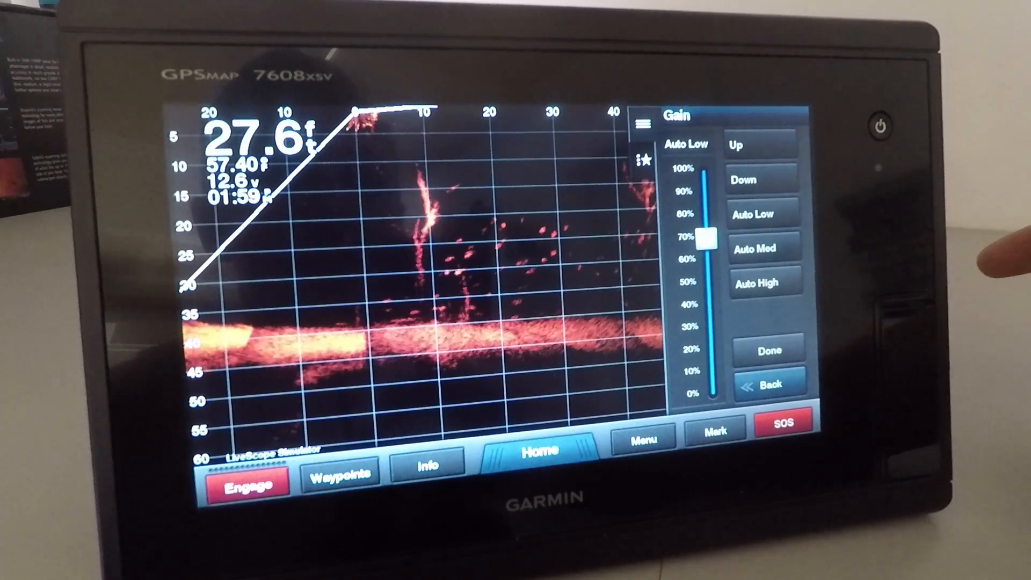
click(759, 144)
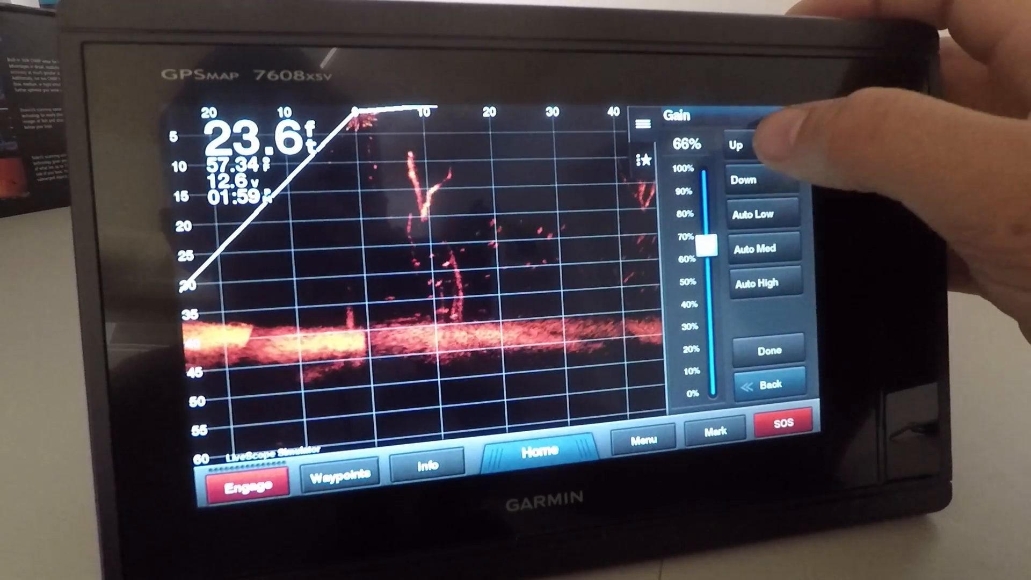
click(736, 146)
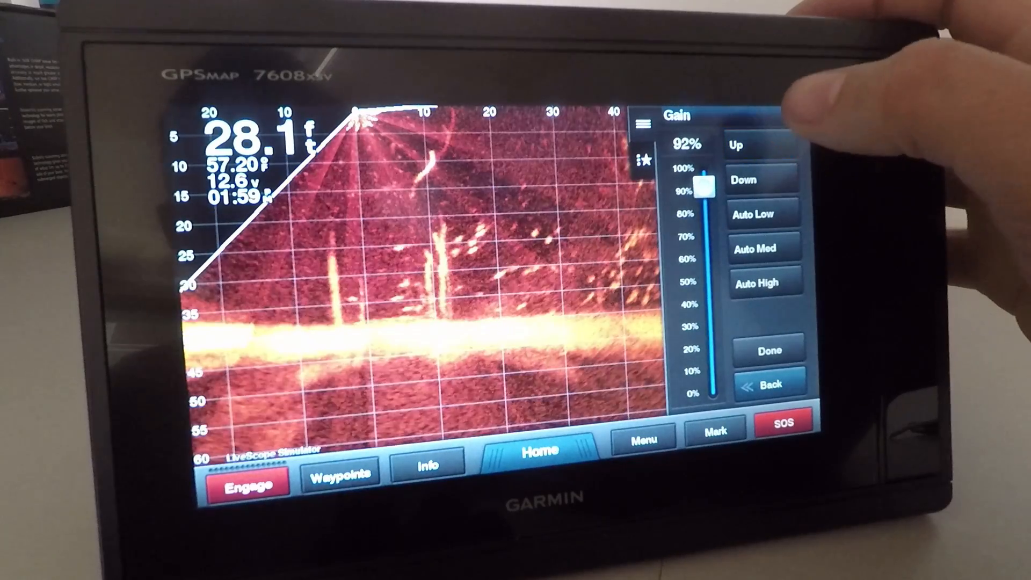
click(761, 179)
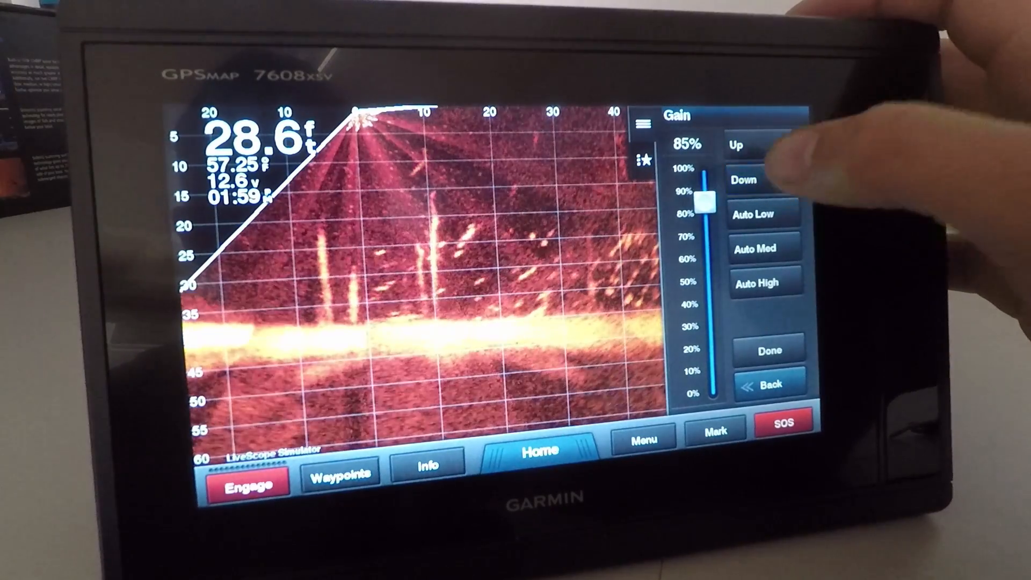
click(760, 249)
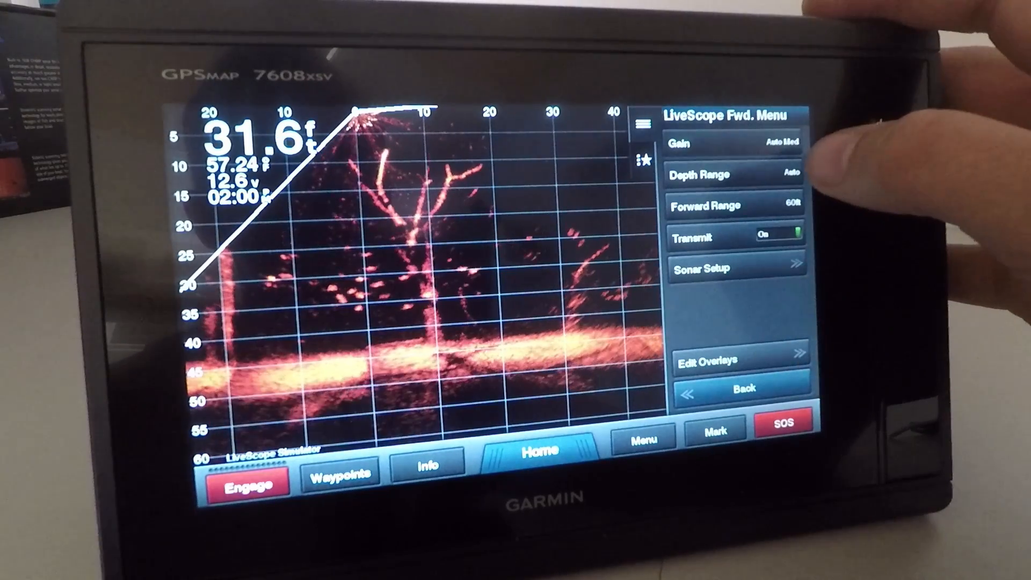
Step: Step the manual depth range up and down, leaving it at 45 ft
click(704, 174)
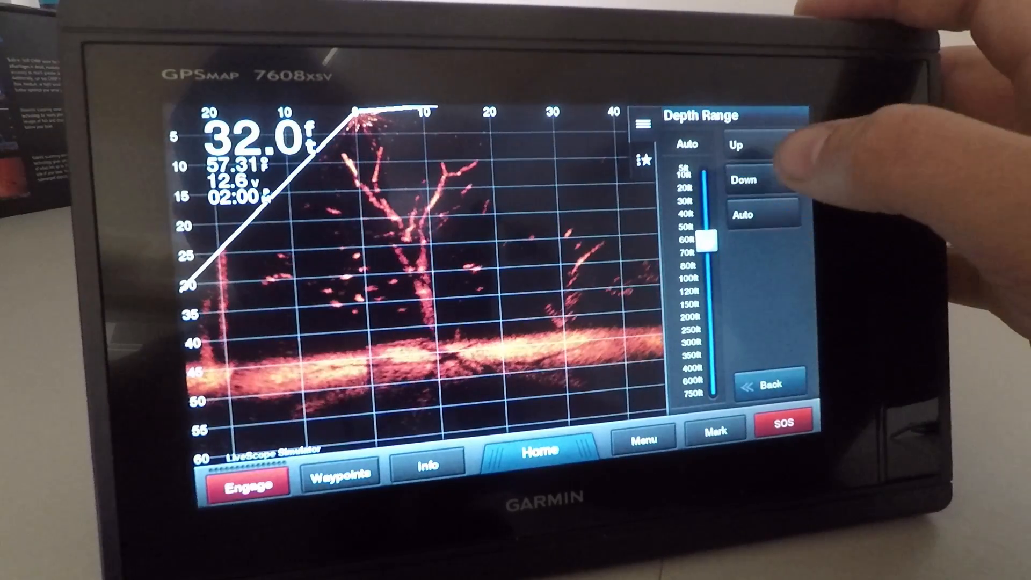
click(761, 146)
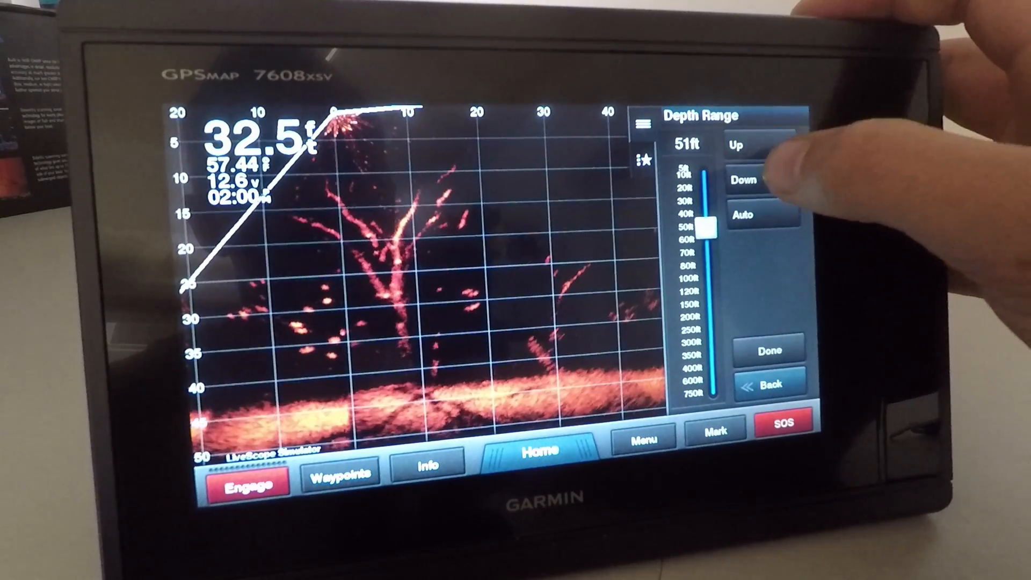
click(743, 180)
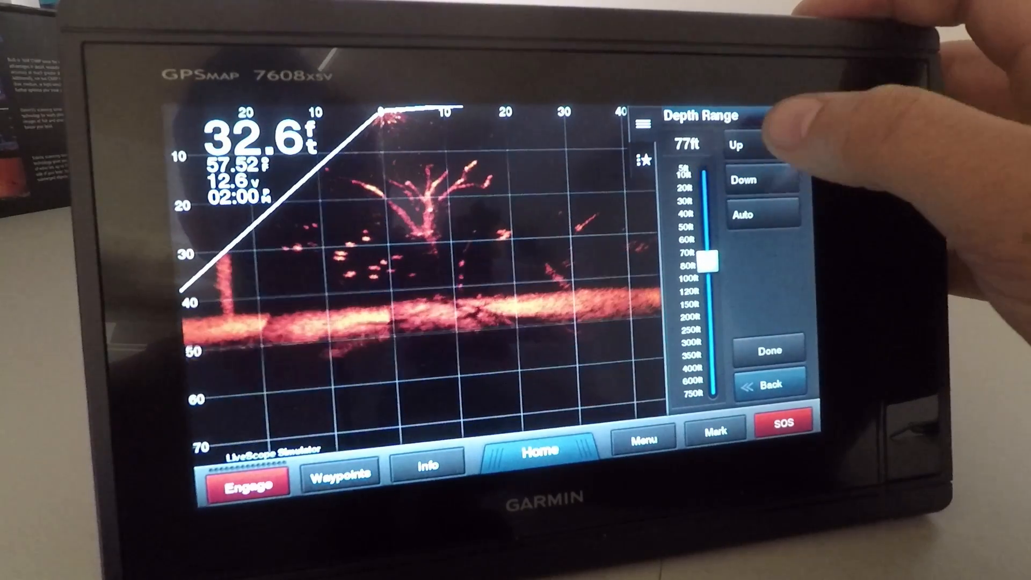
click(741, 145)
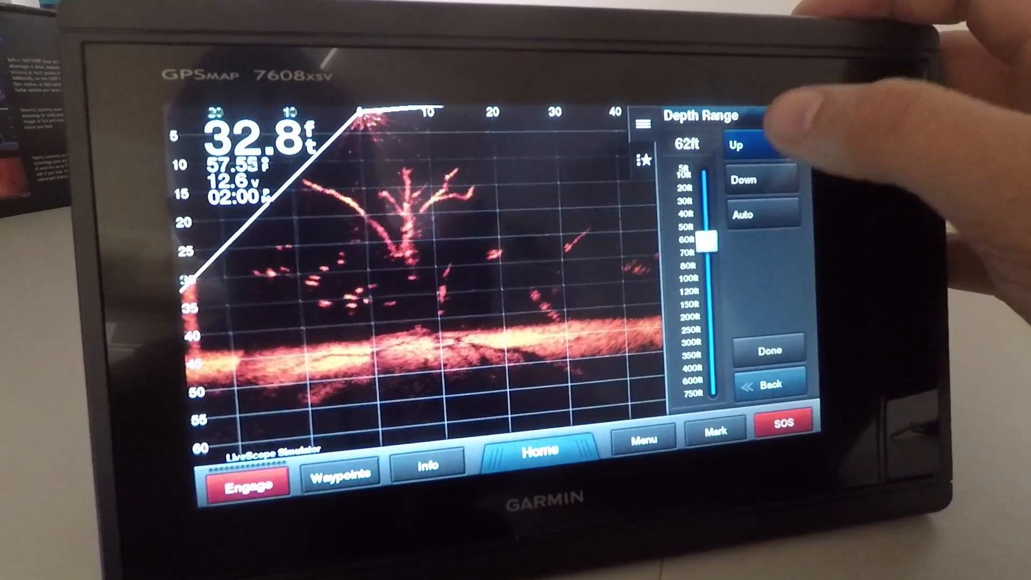
click(740, 144)
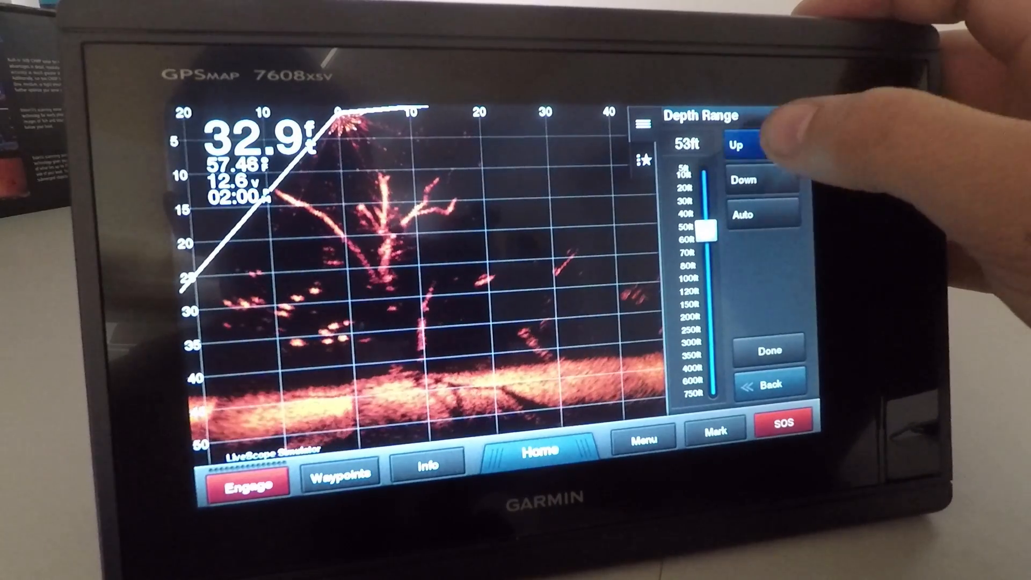
click(741, 144)
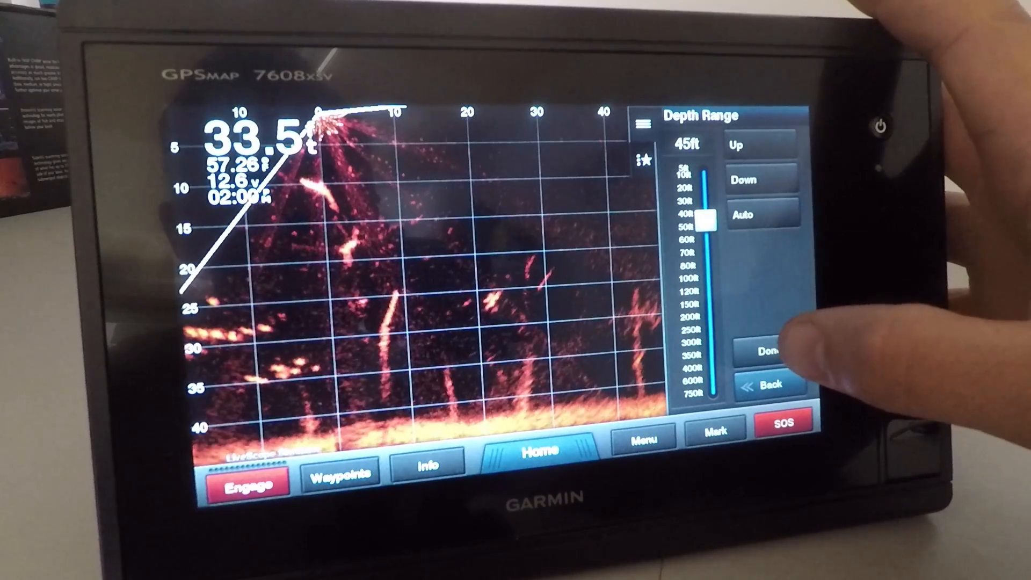
Step: Set Forward Range to Auto and toggle sonar Transmit off and on twice
click(756, 146)
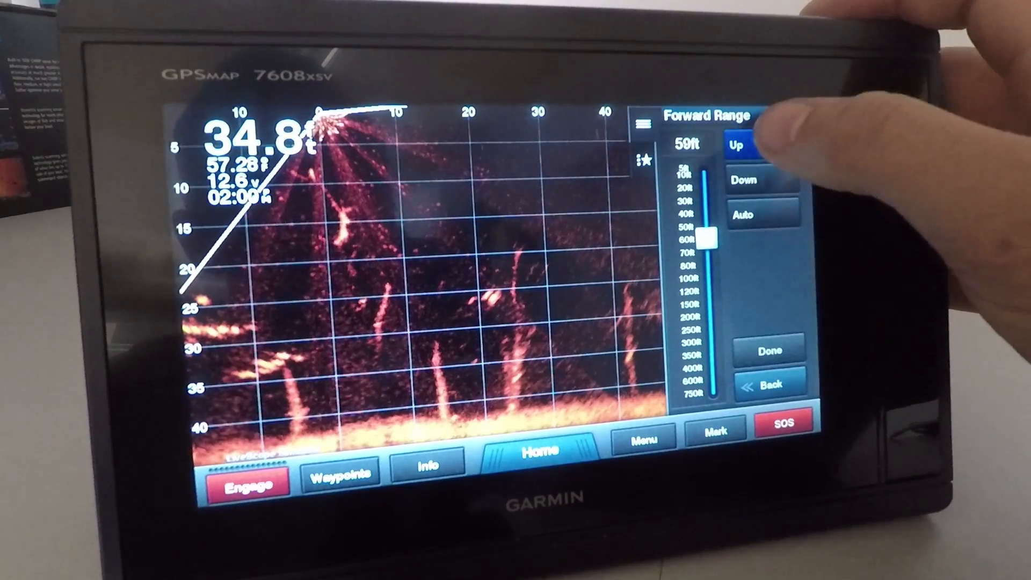
click(744, 178)
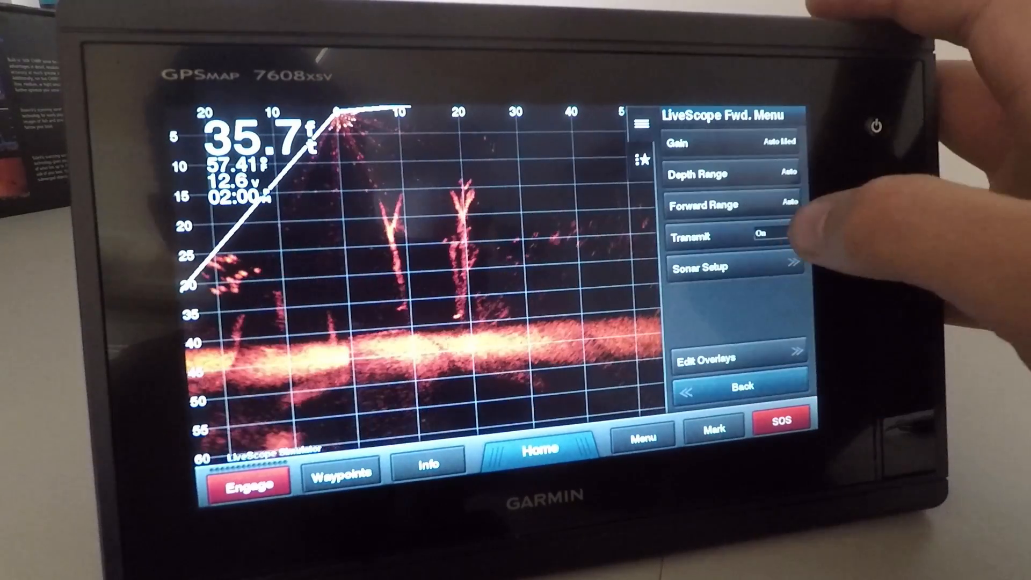
click(755, 237)
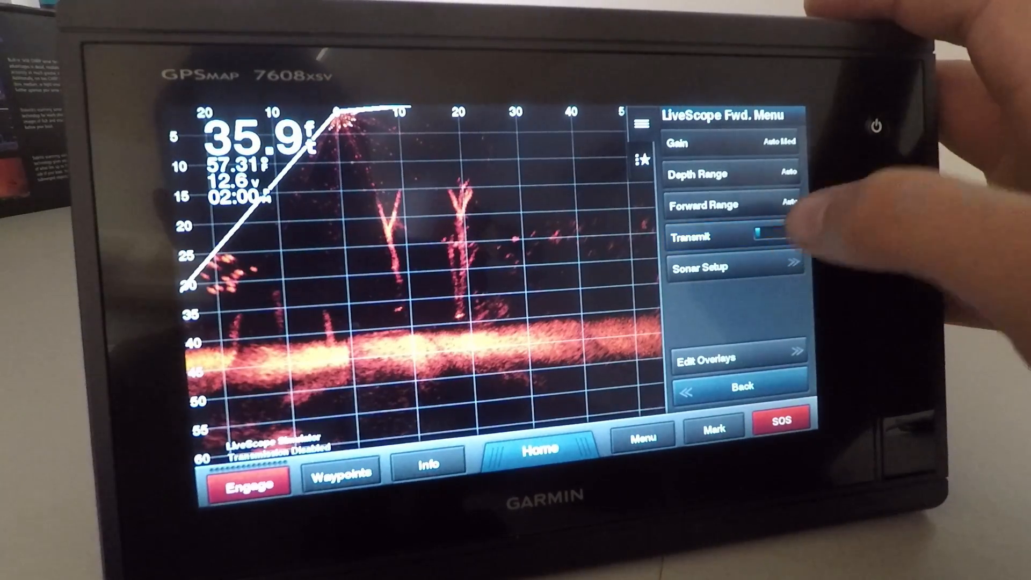
click(773, 237)
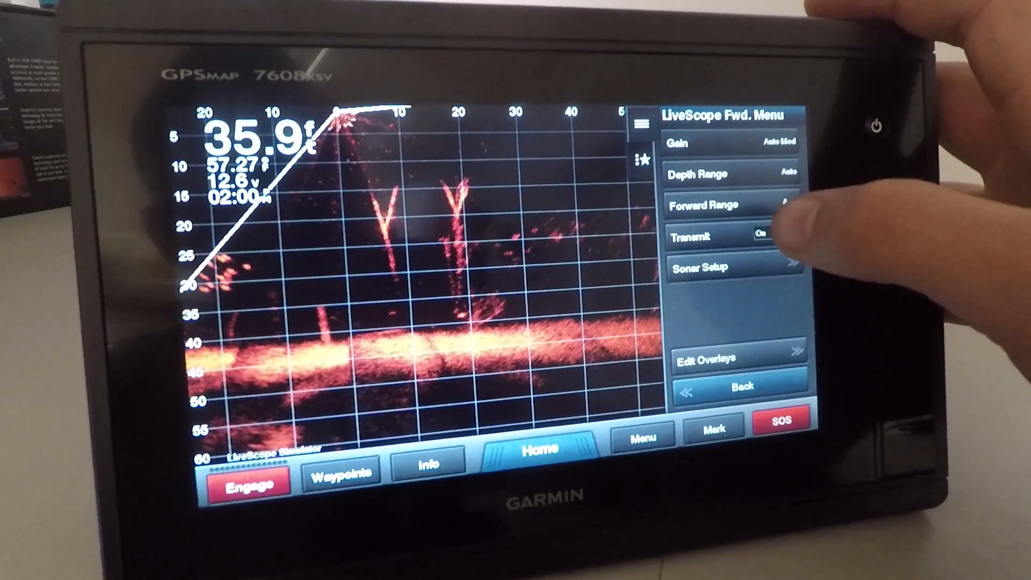
click(732, 236)
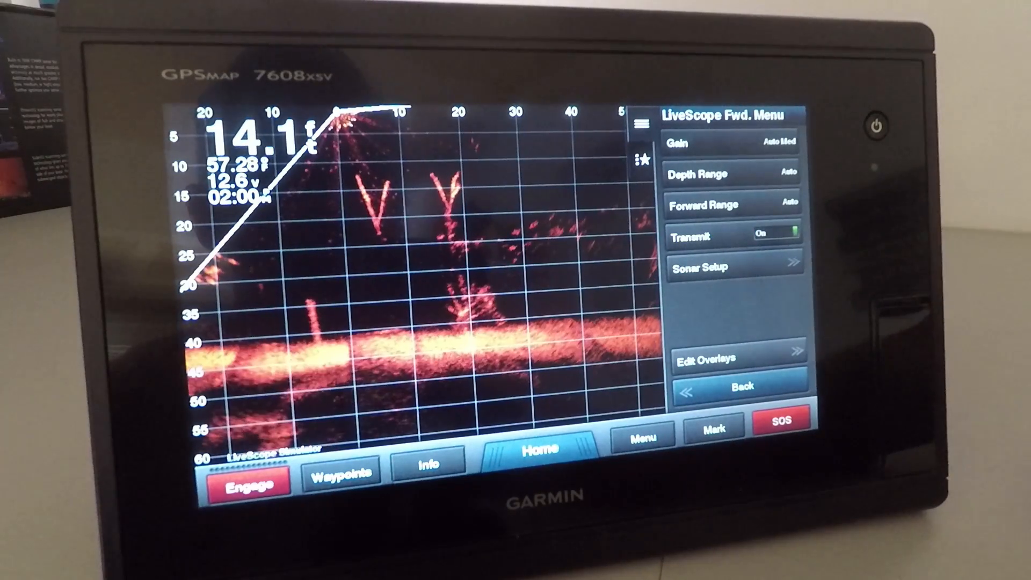
click(775, 236)
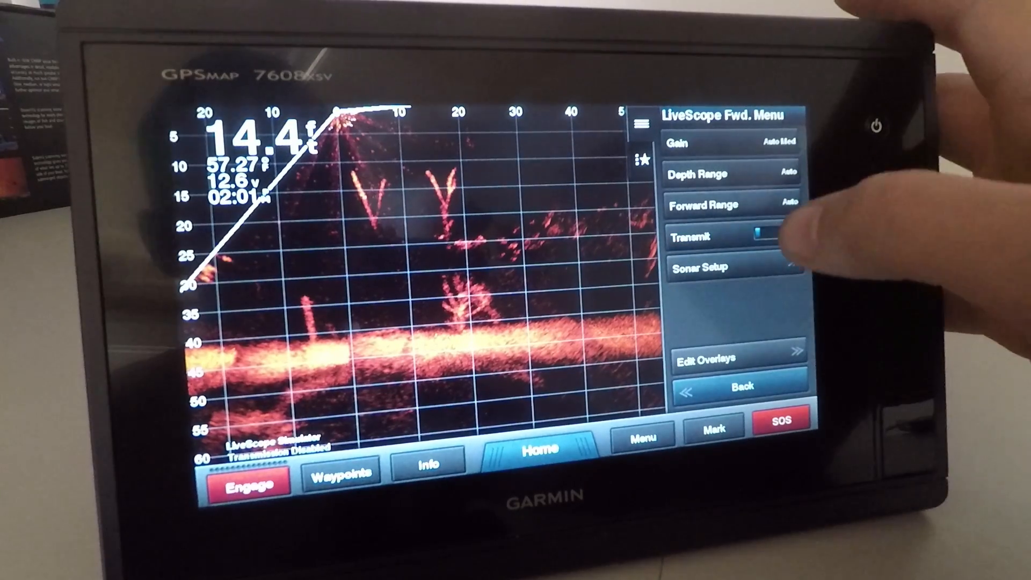
click(770, 237)
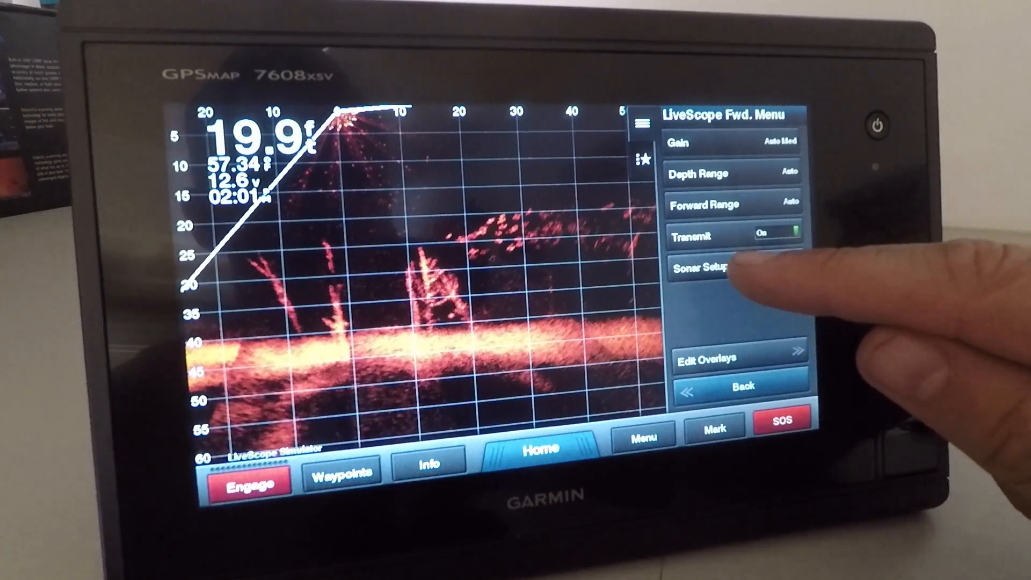
Step: Try the Black Emerald and orange color schemes, then select Blue
click(705, 268)
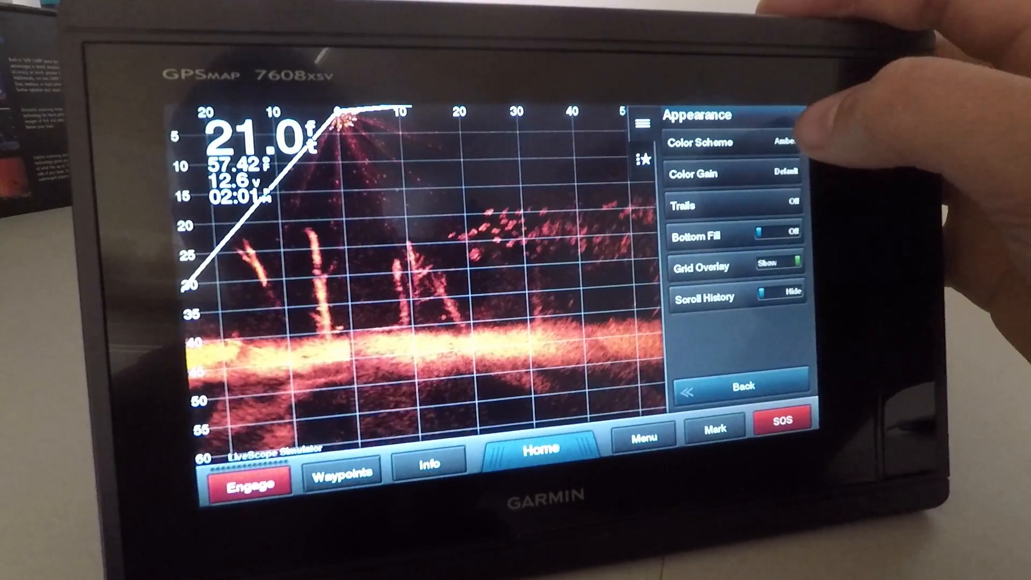
click(723, 143)
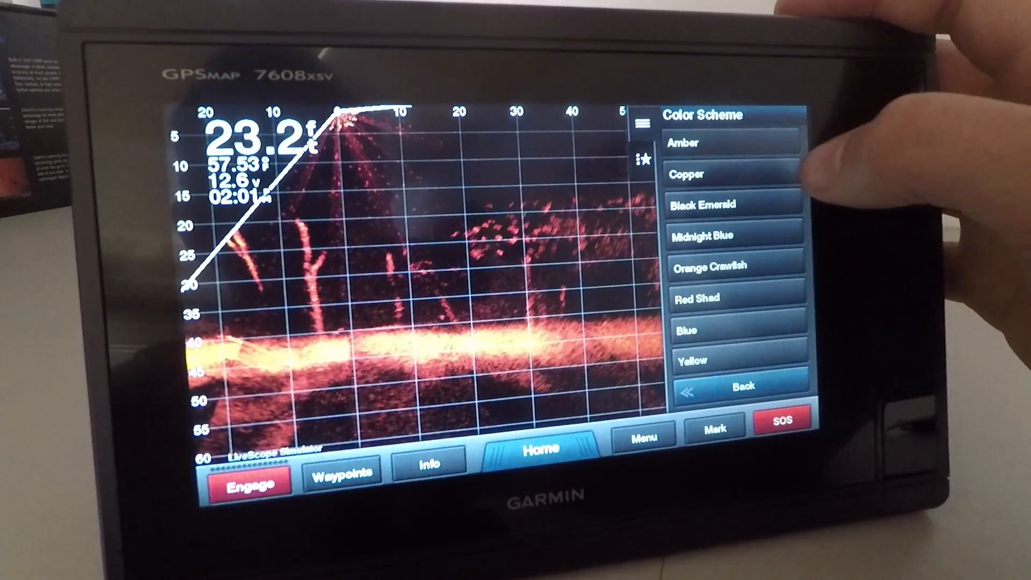
click(732, 204)
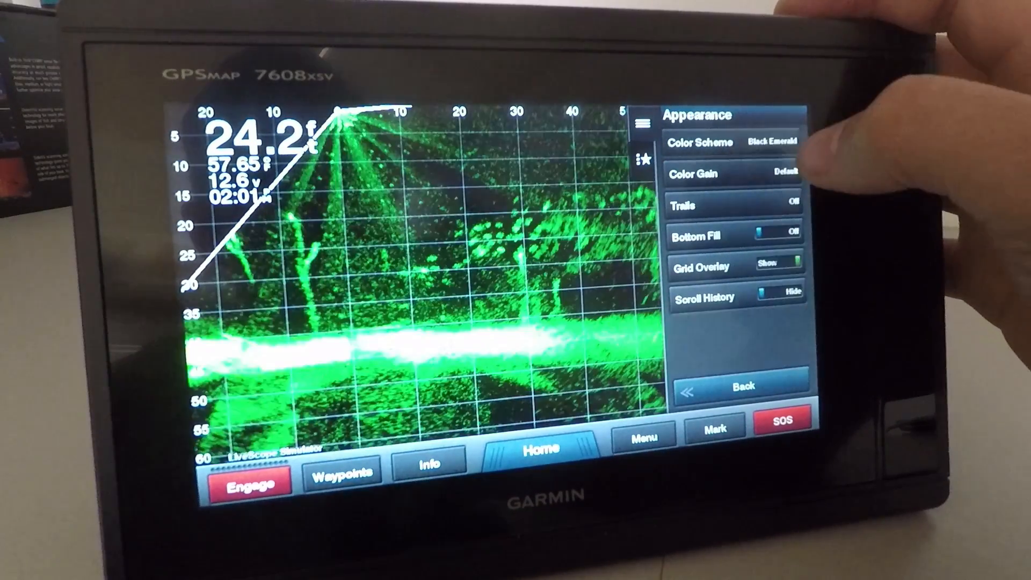
click(709, 140)
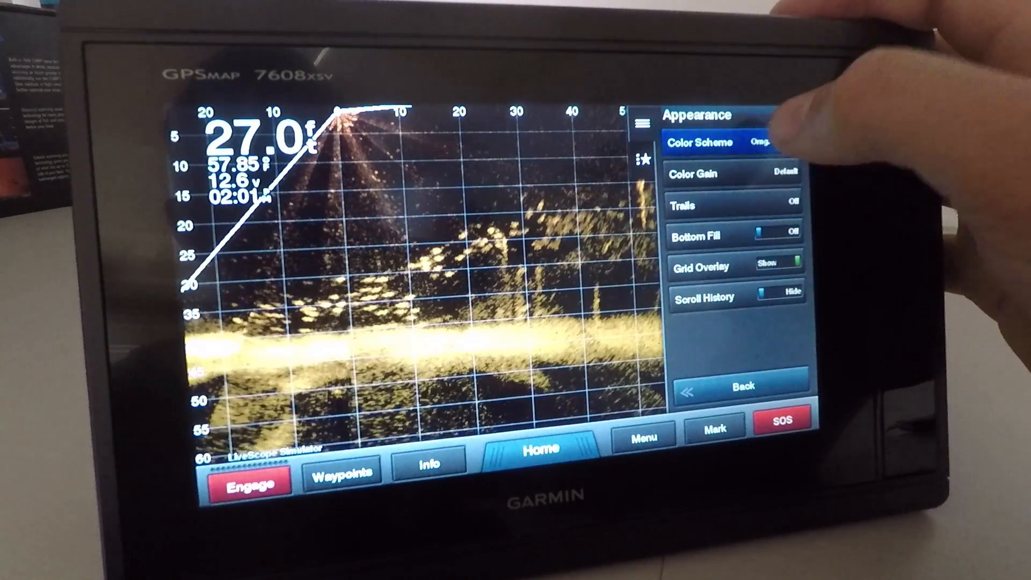
click(733, 142)
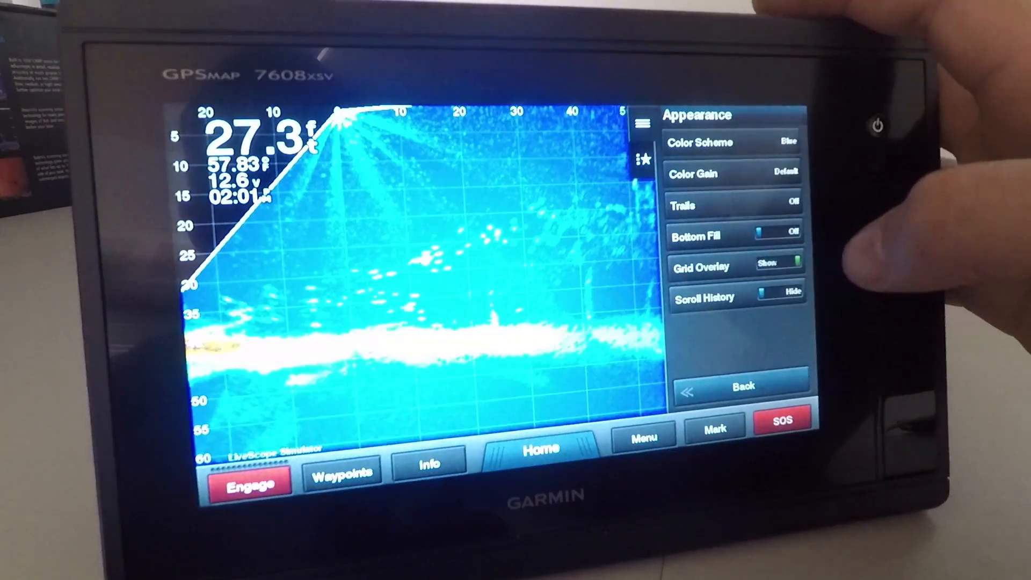
click(731, 141)
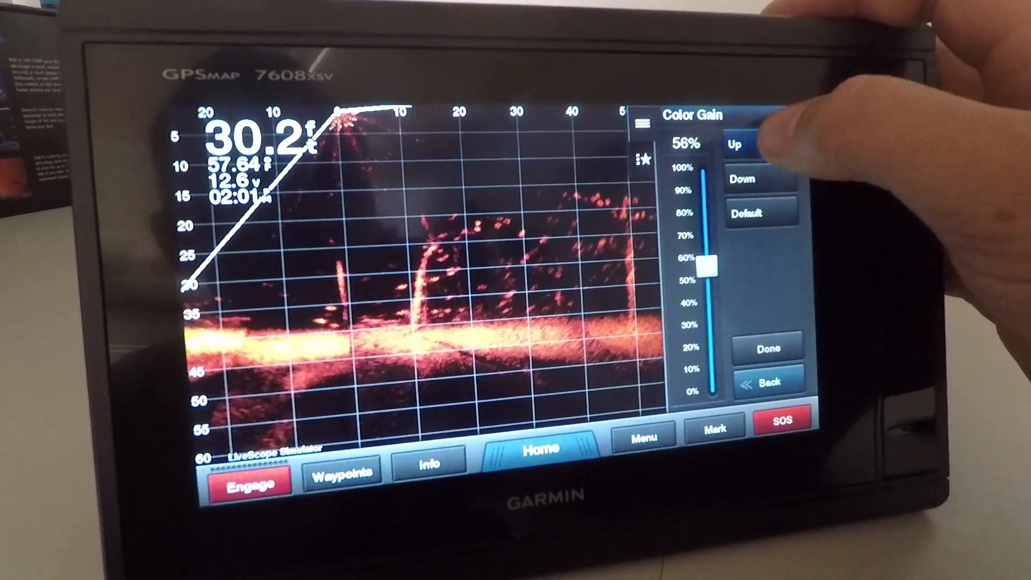
Step: Push color gain up to 100%, lower it, then settle on 71% and accept
click(734, 145)
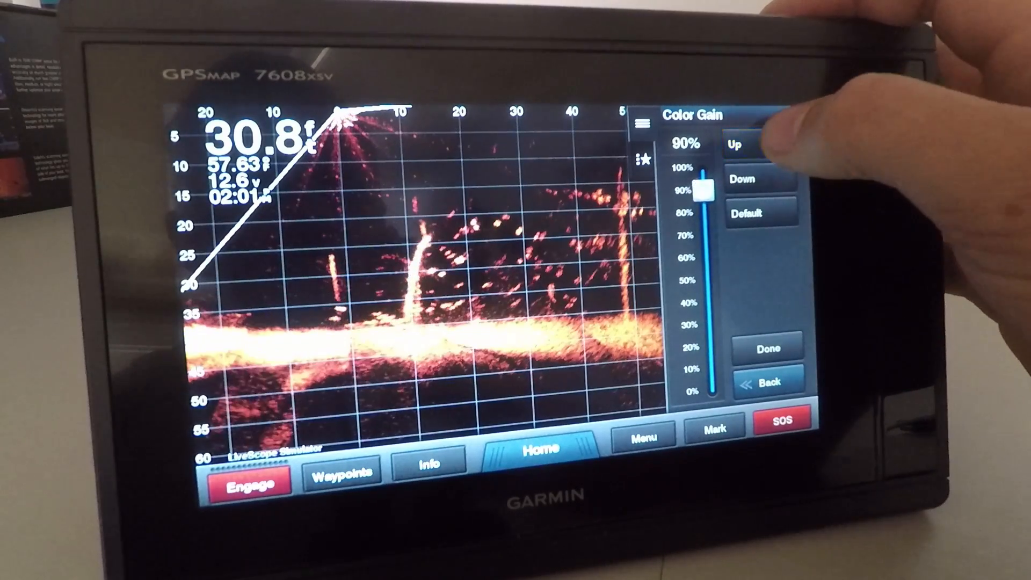
click(736, 143)
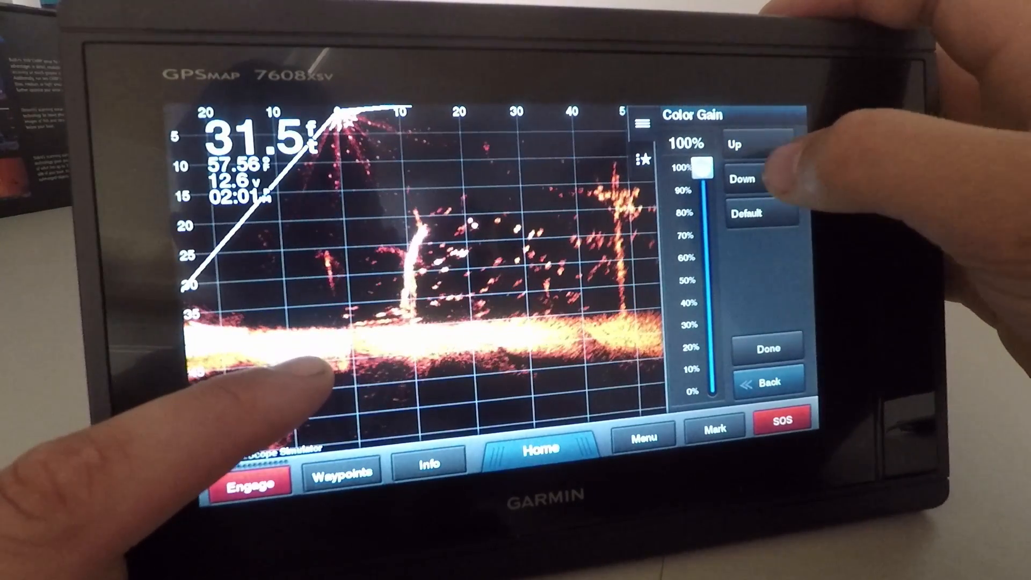
click(742, 179)
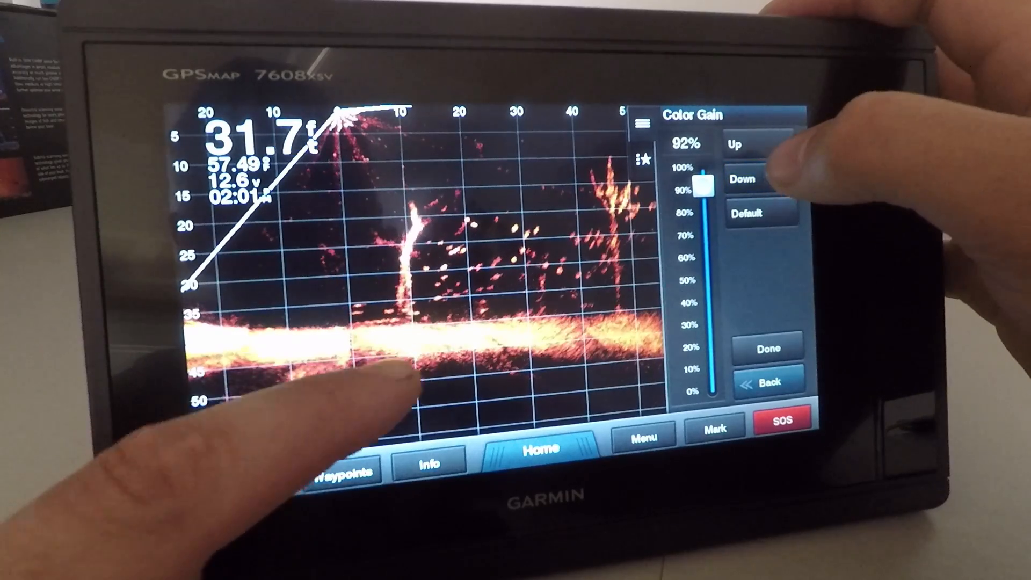
click(759, 179)
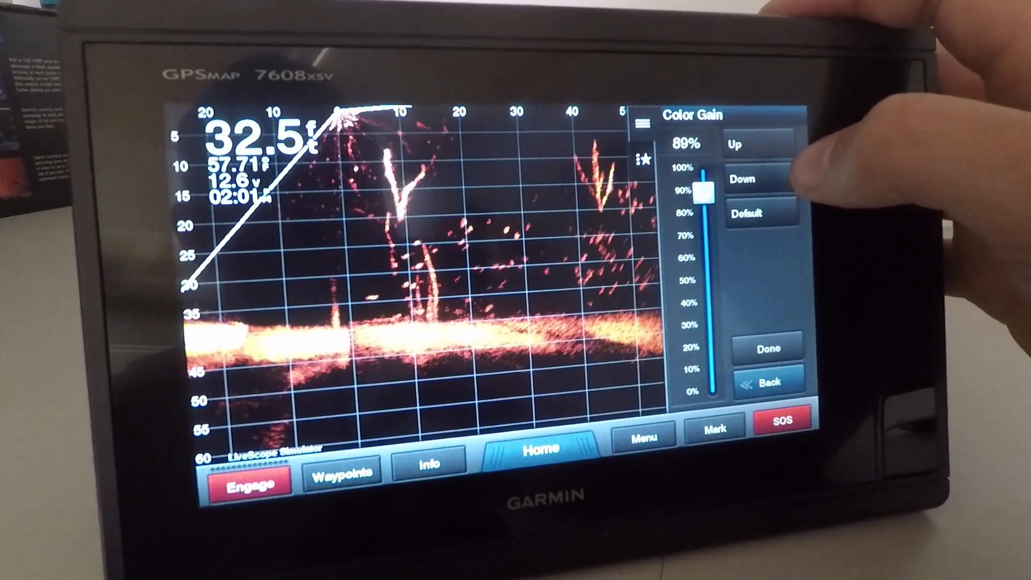
click(746, 179)
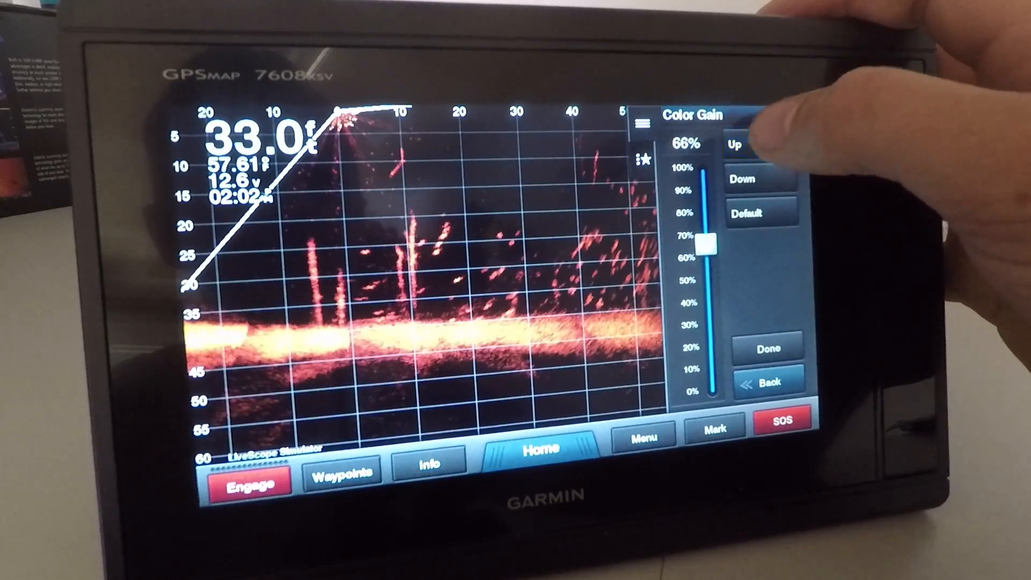
click(732, 143)
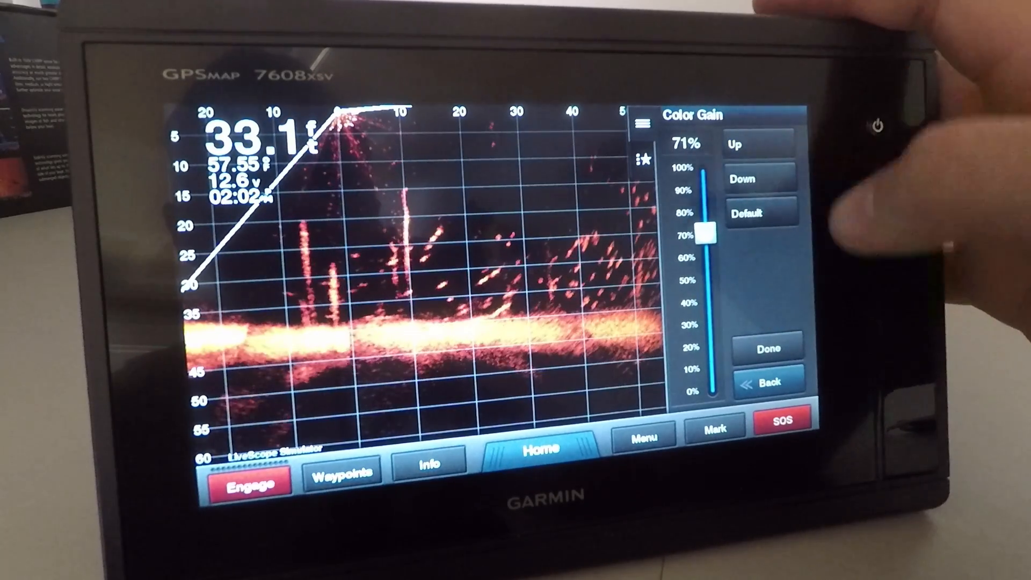
click(763, 380)
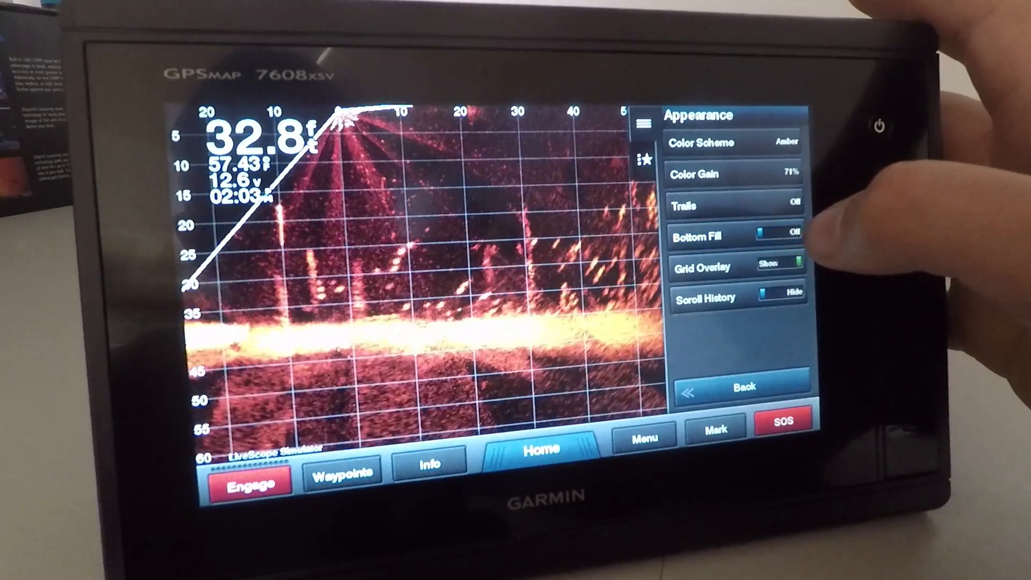
click(775, 235)
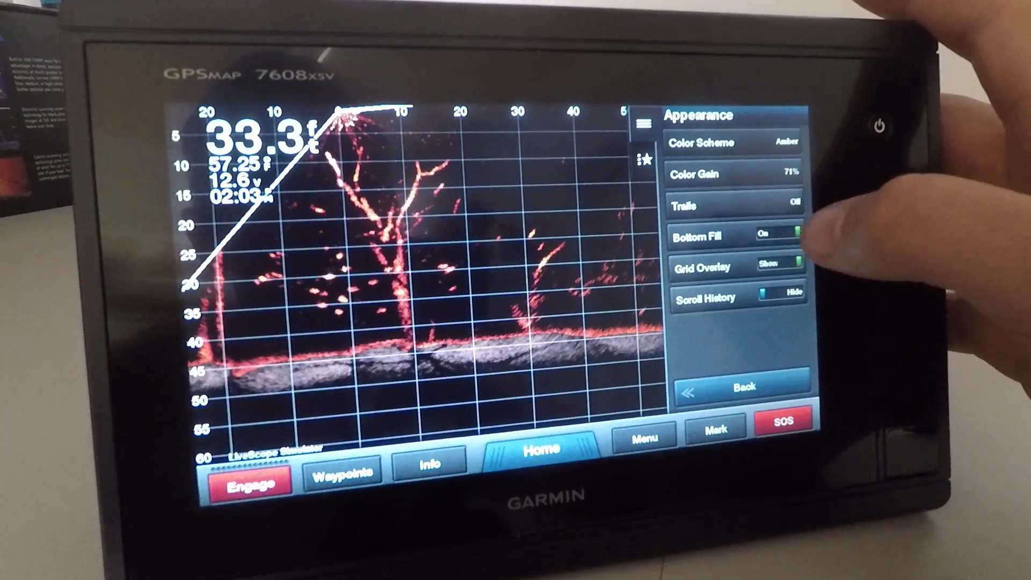
click(783, 235)
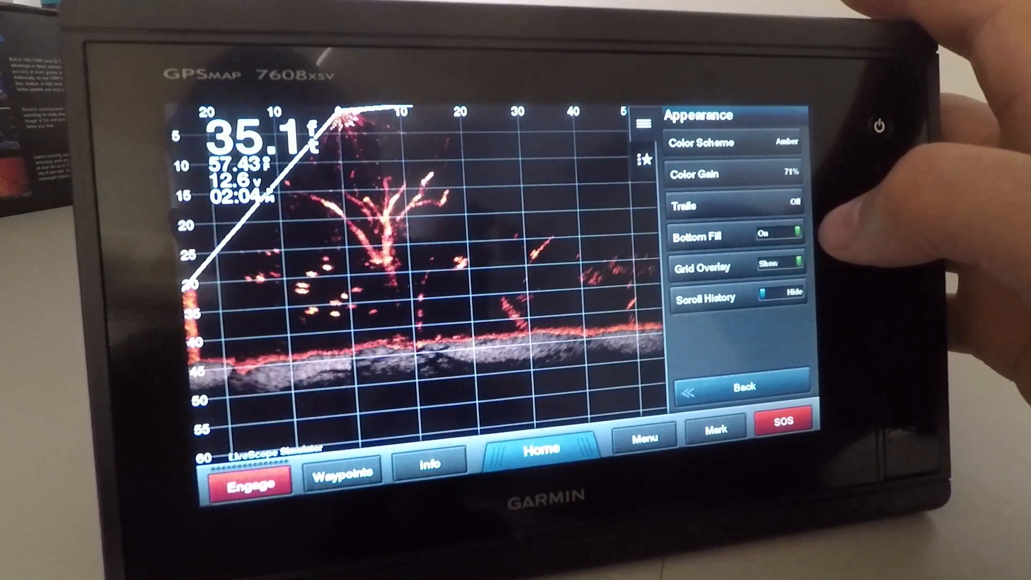
click(779, 236)
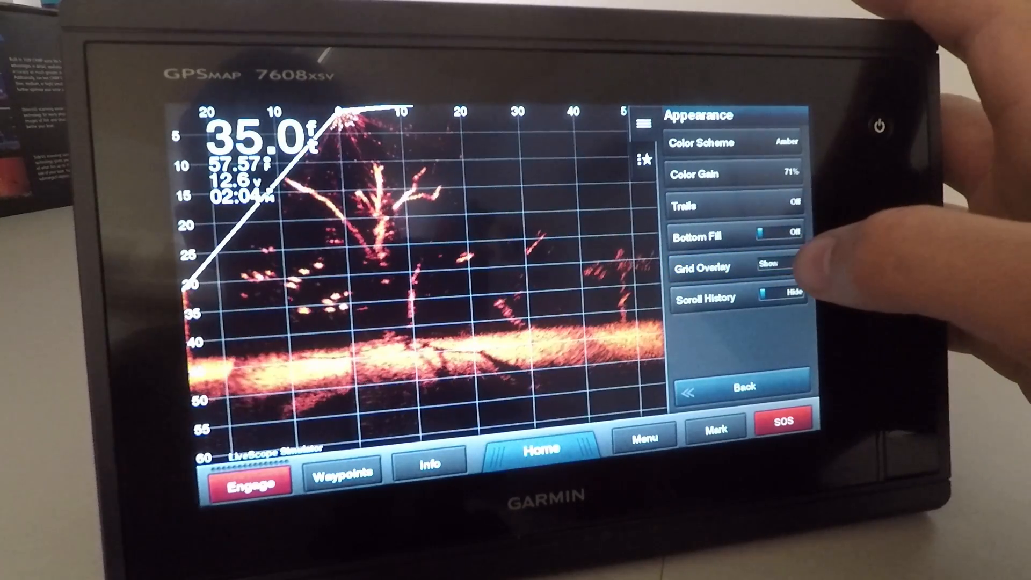
click(769, 266)
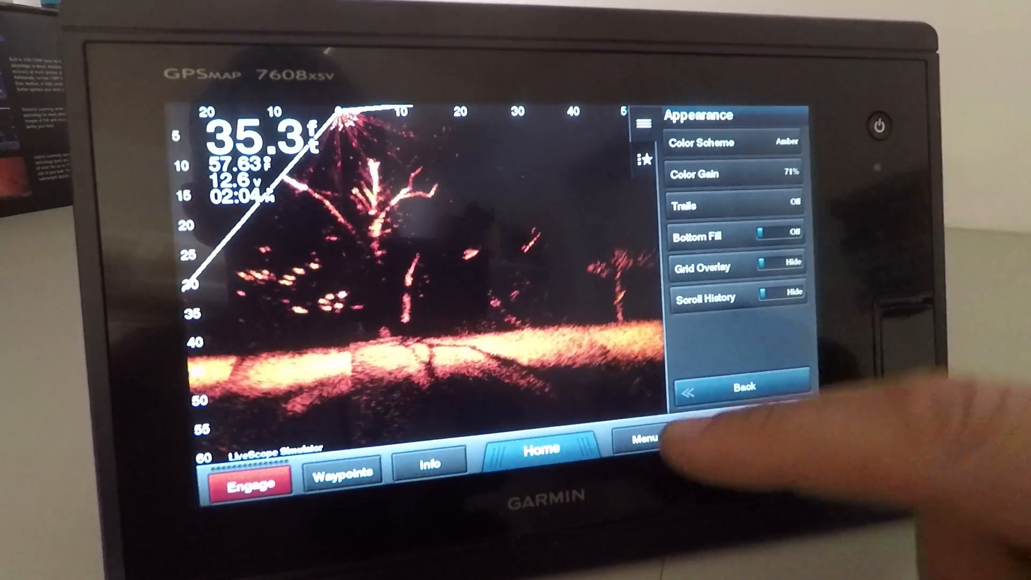
click(775, 266)
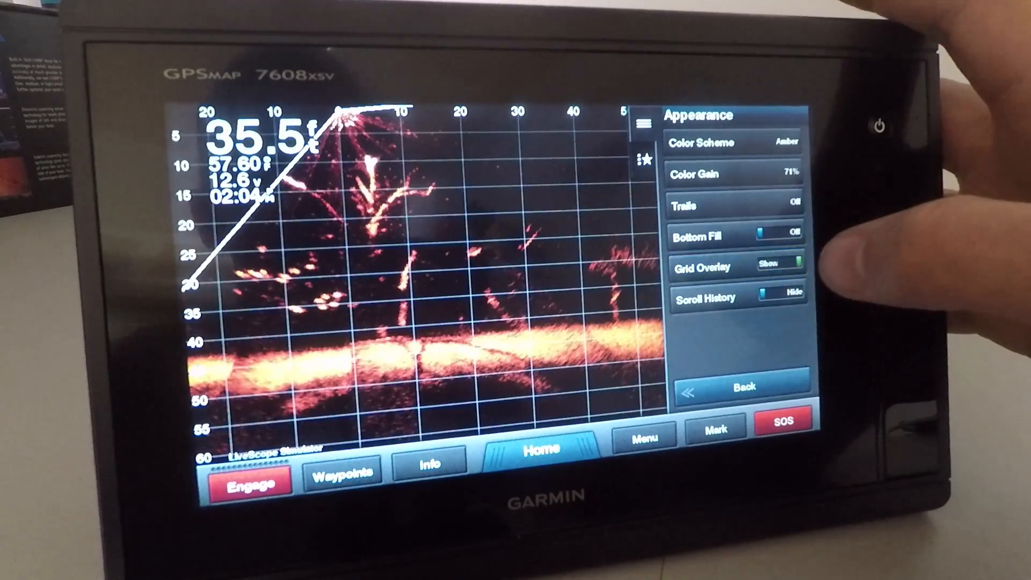
click(783, 266)
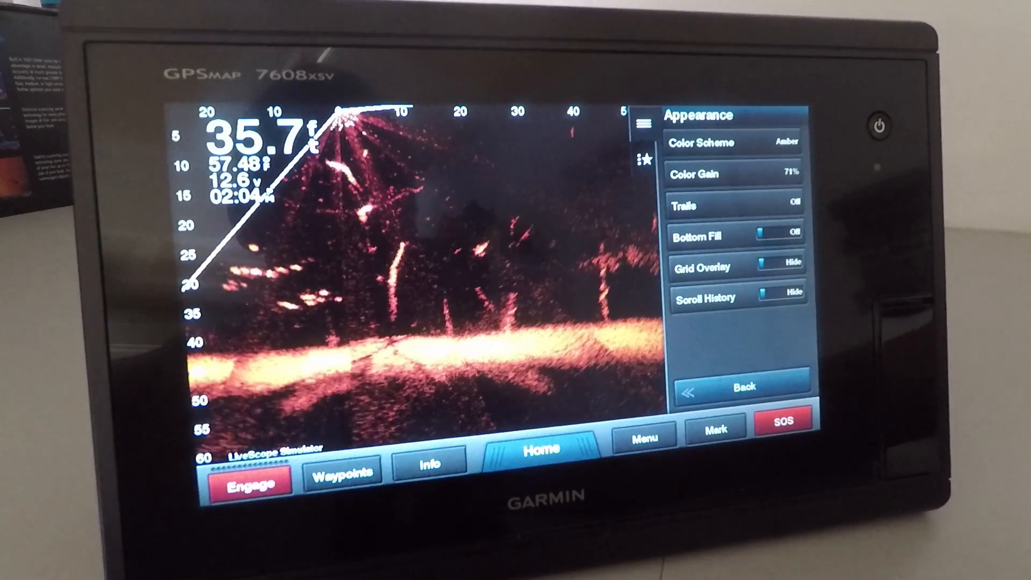
click(782, 267)
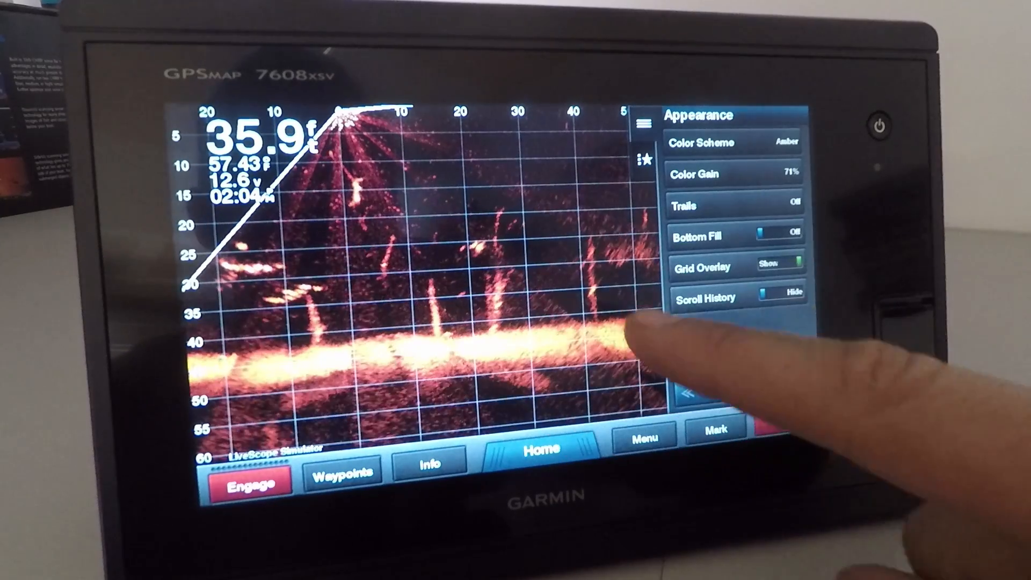
Step: Switch Scroll History to Show, then hide it again
click(776, 298)
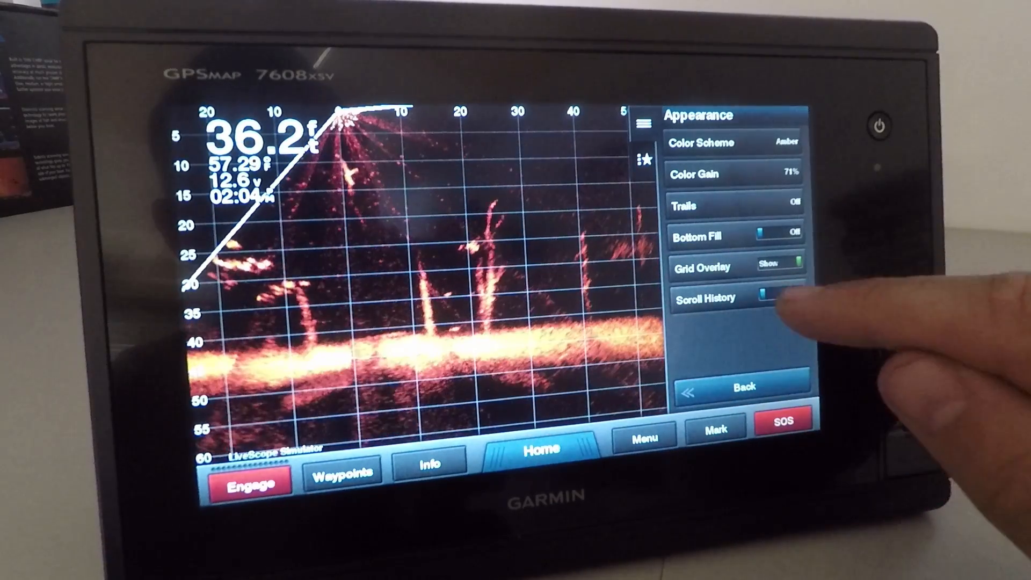
click(782, 296)
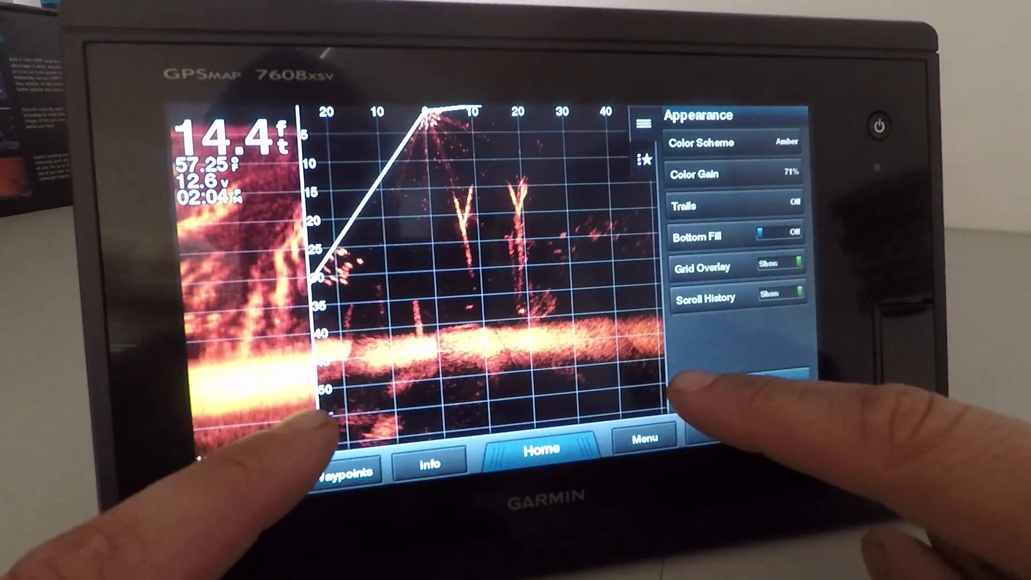
click(776, 298)
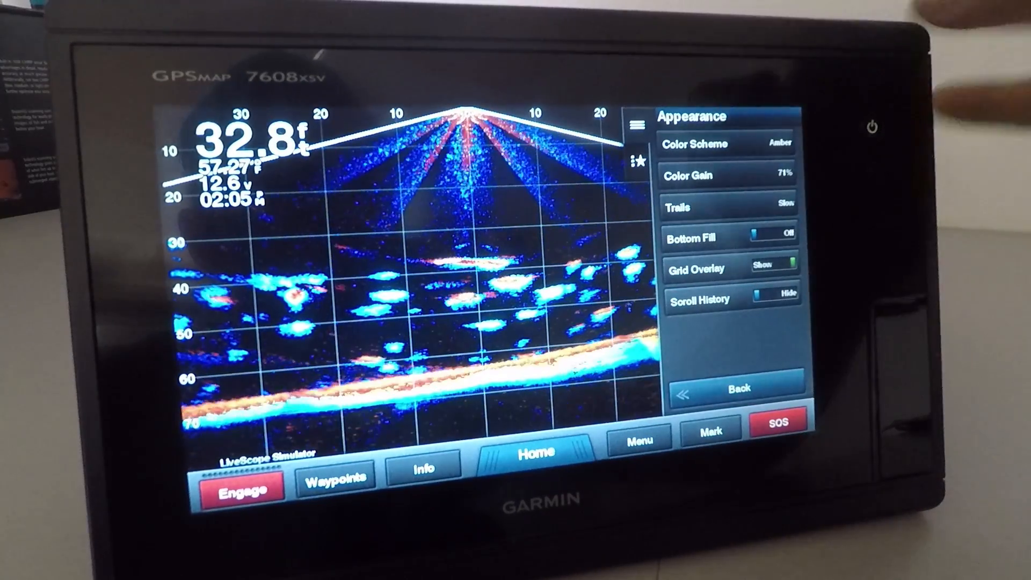
Step: Choose the Blue color scheme for the down view
click(723, 145)
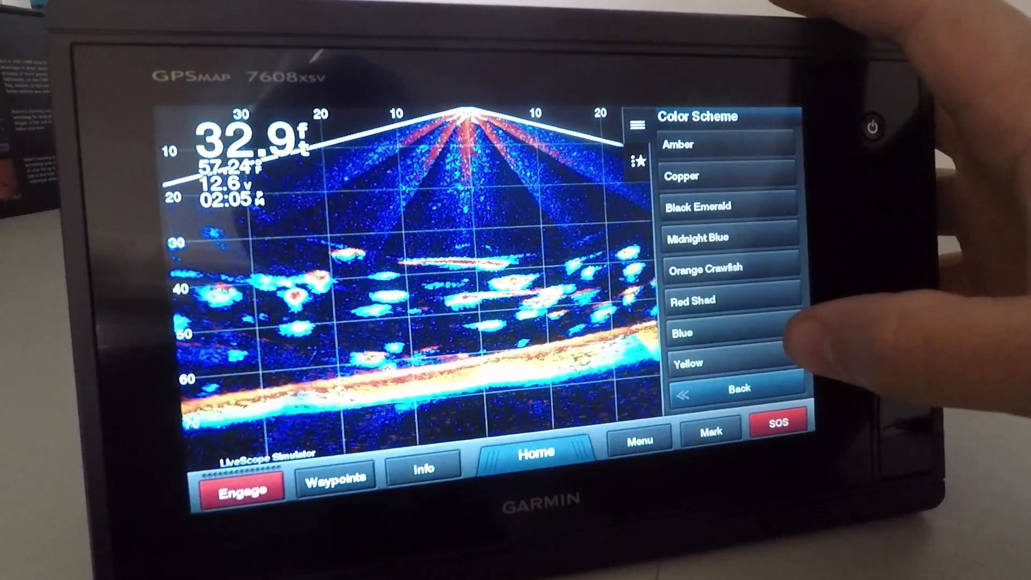
click(683, 331)
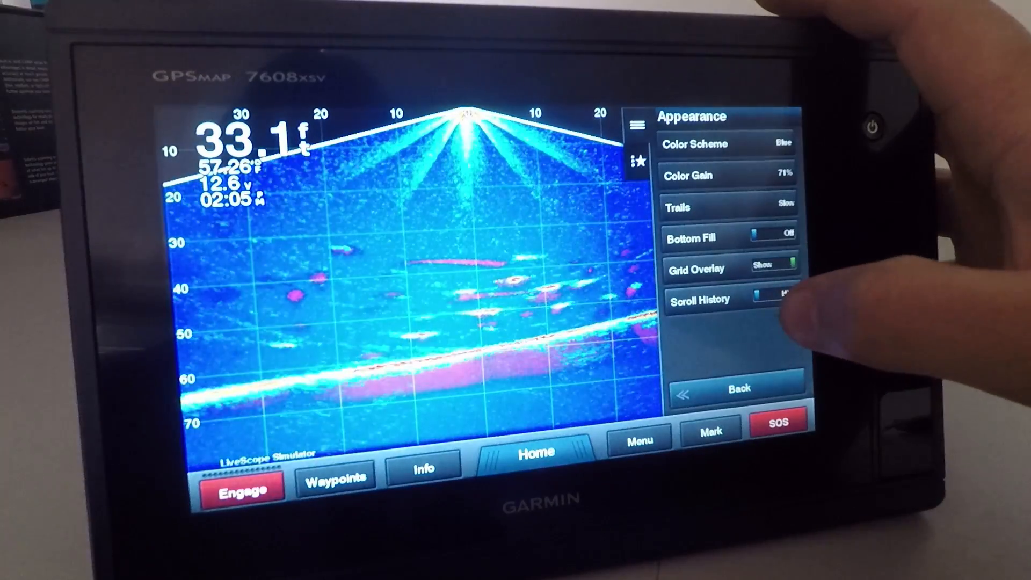
click(775, 299)
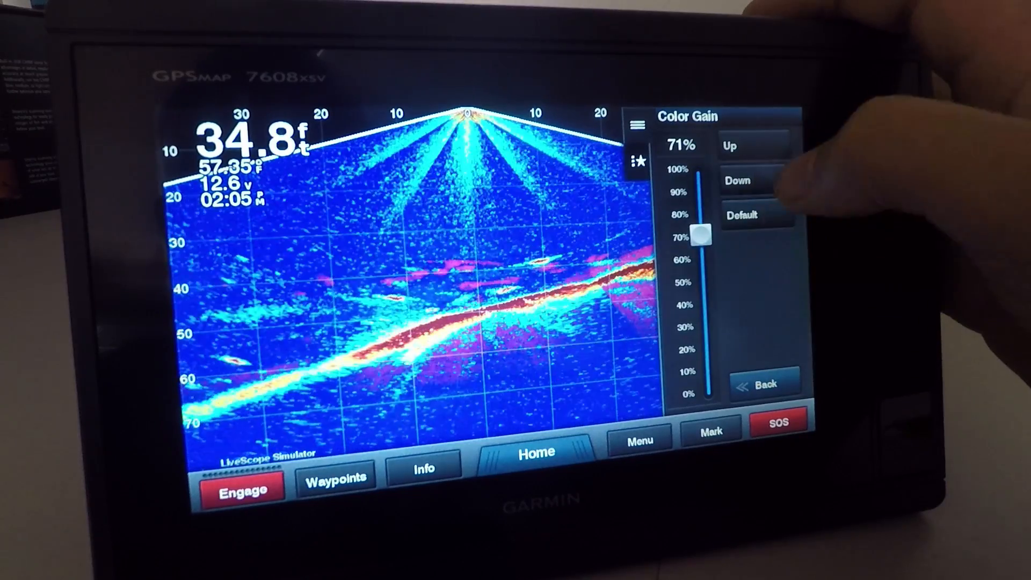
Step: Lower the color gain to 45% and return to the sonar image
click(737, 179)
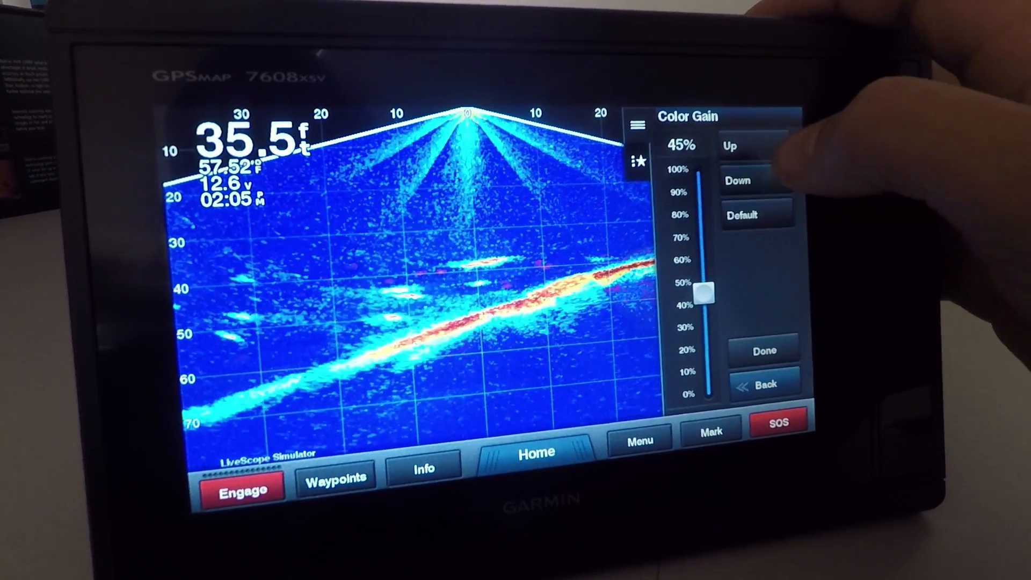
click(763, 349)
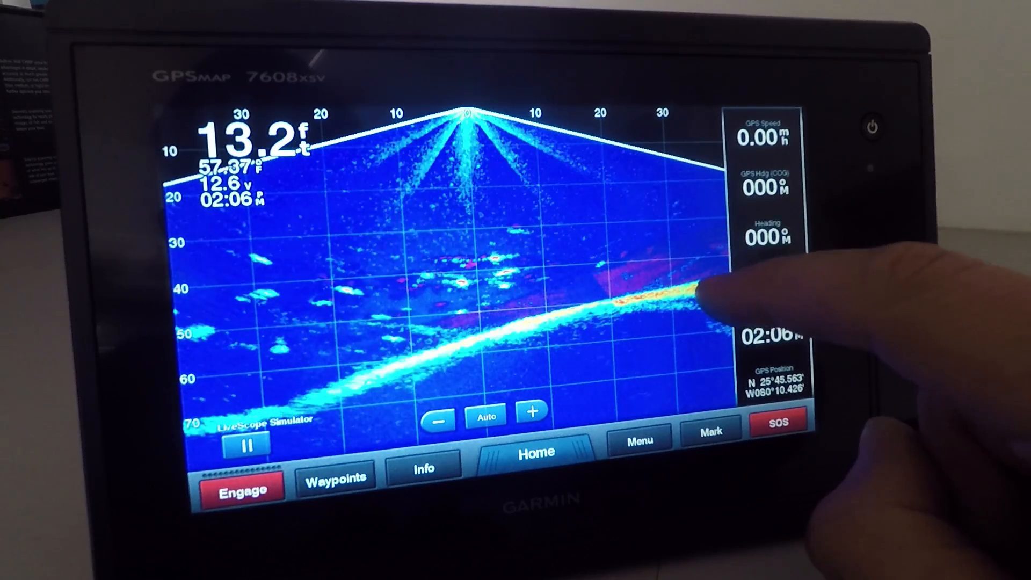
Step: Exit the menus to show the full-screen down view with data bar and gain buttons
click(637, 439)
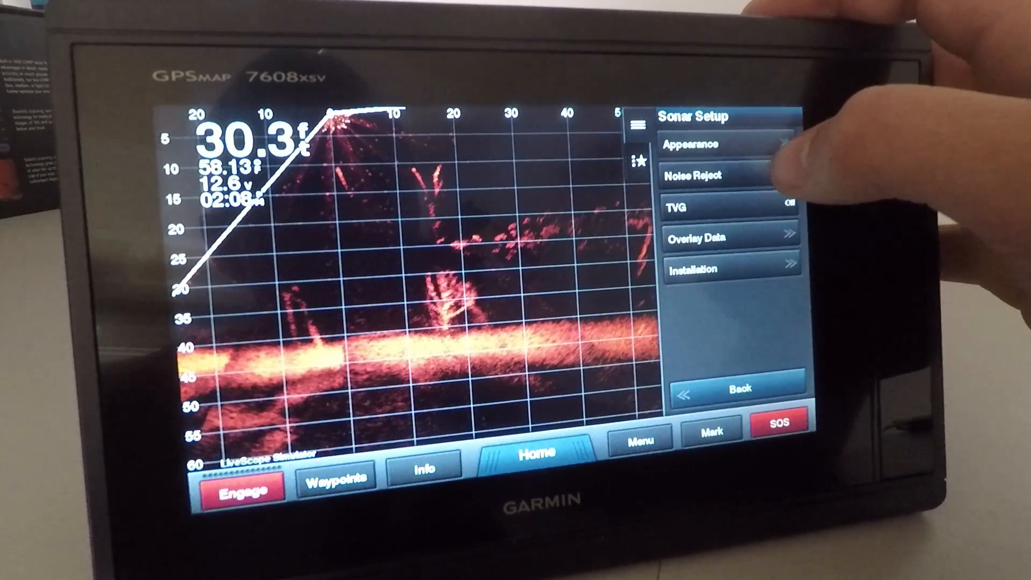
Step: Change the forward view's Noise Reject setting to Low
click(690, 175)
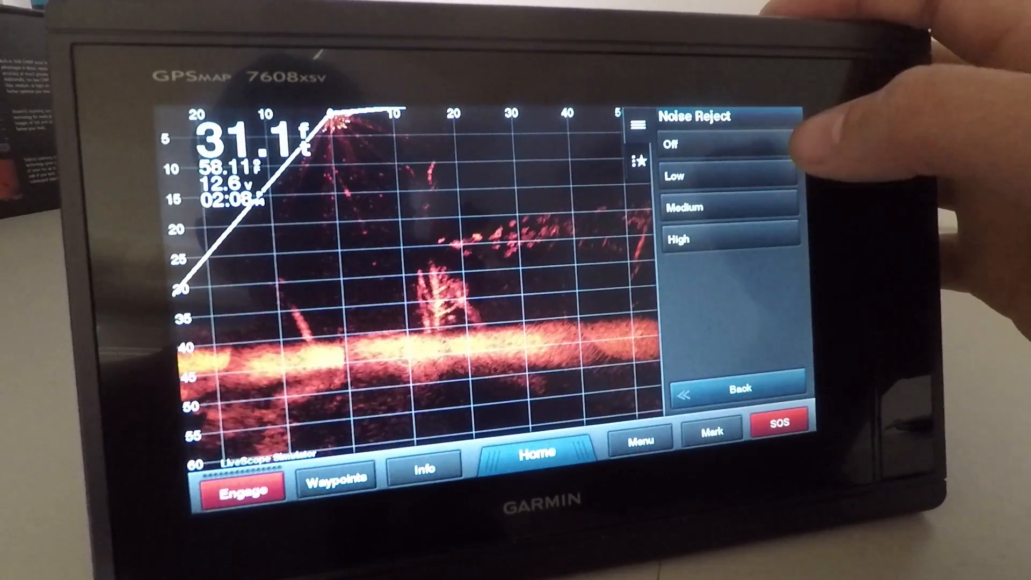
click(739, 387)
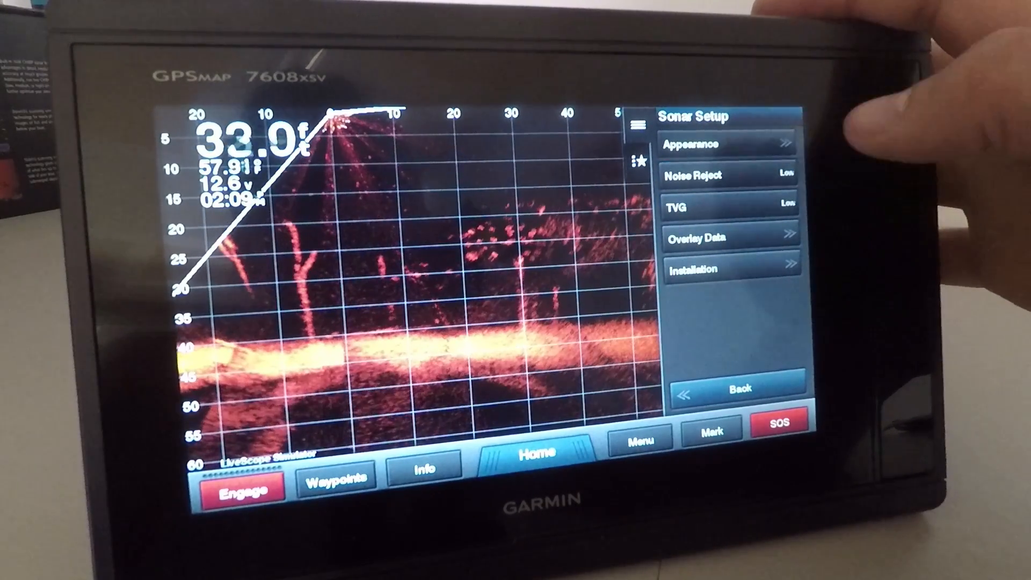
Step: In Overlay Data, hide Water Temp. and Unit Voltage while keeping Depth shown
click(729, 238)
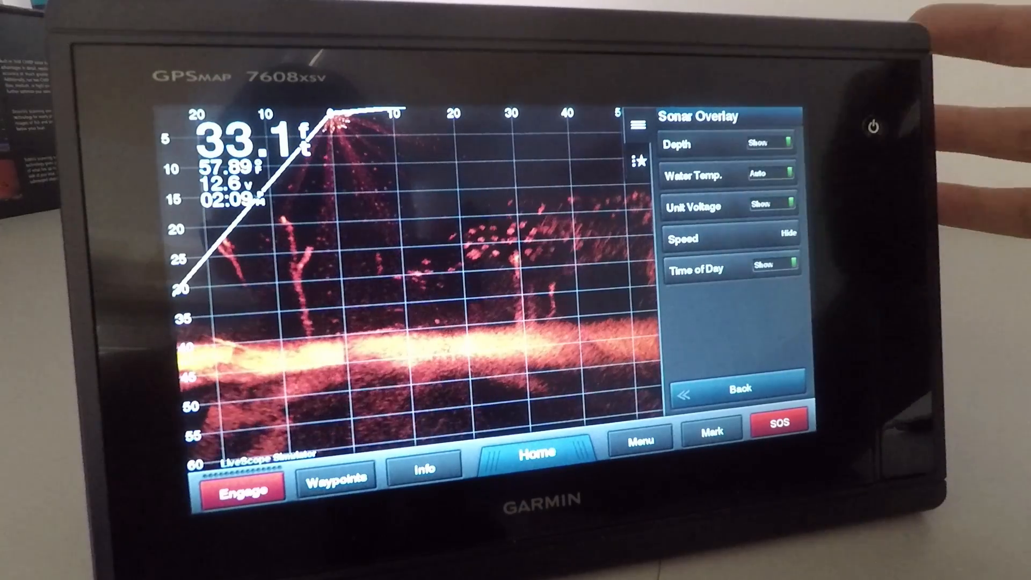
click(766, 143)
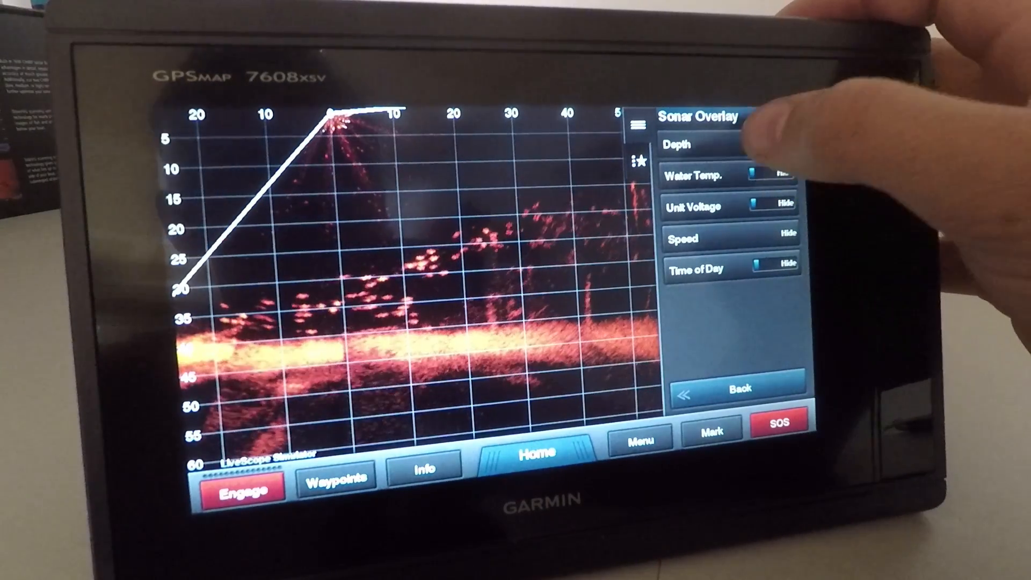
click(762, 145)
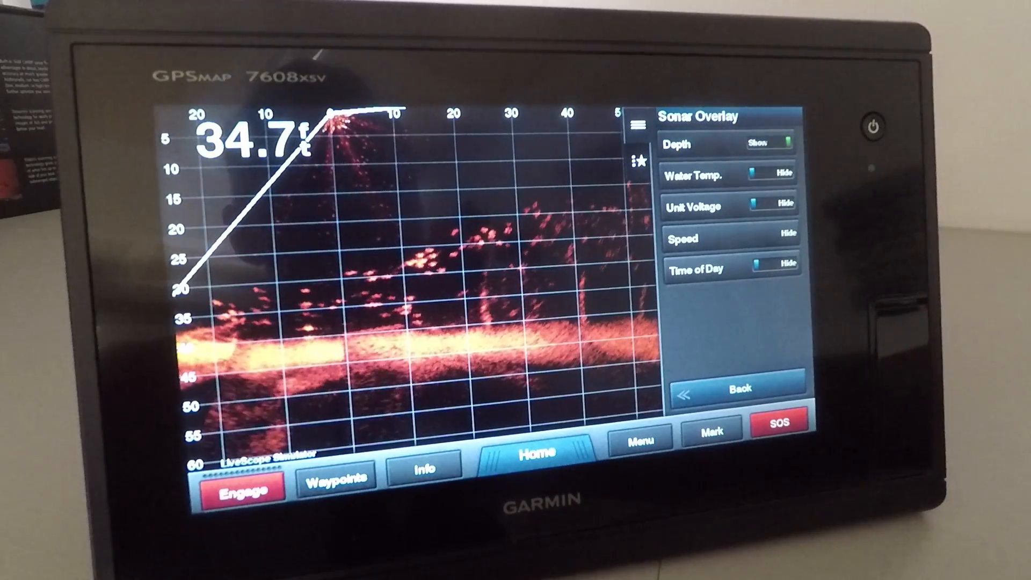
click(783, 270)
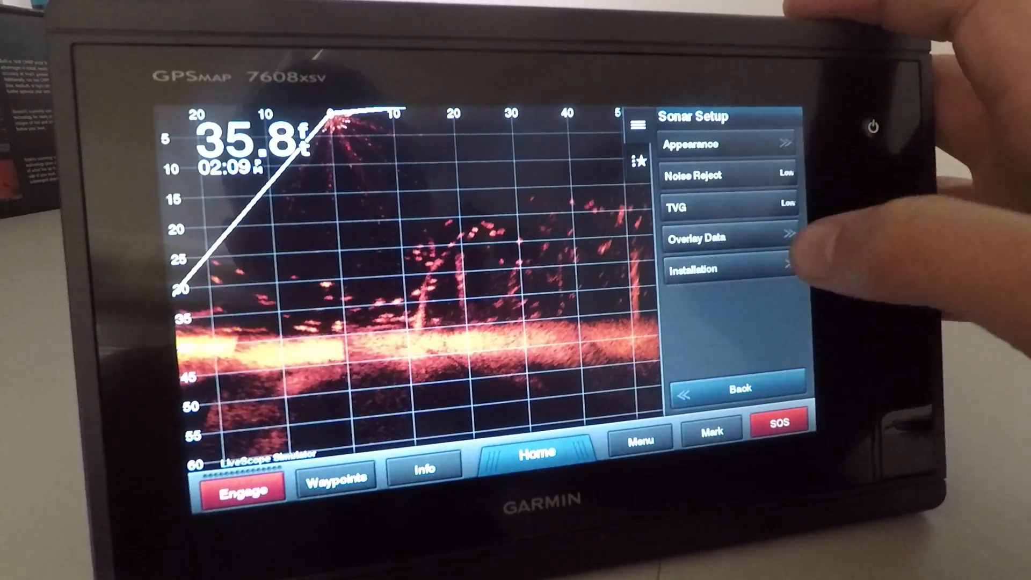
Step: Enter 1.5 ft as the forward transducer's install depth under Installation
click(723, 269)
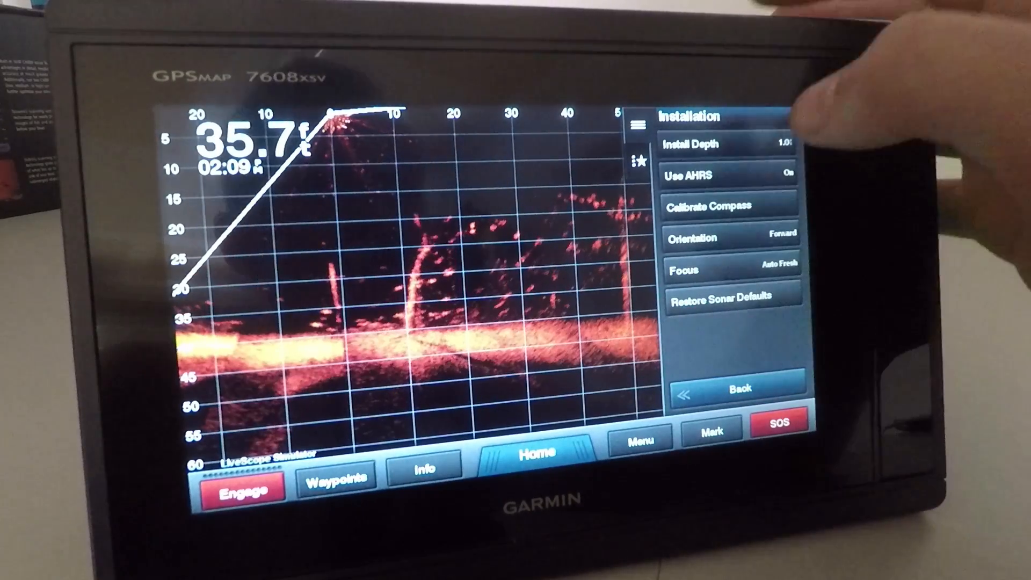
click(728, 144)
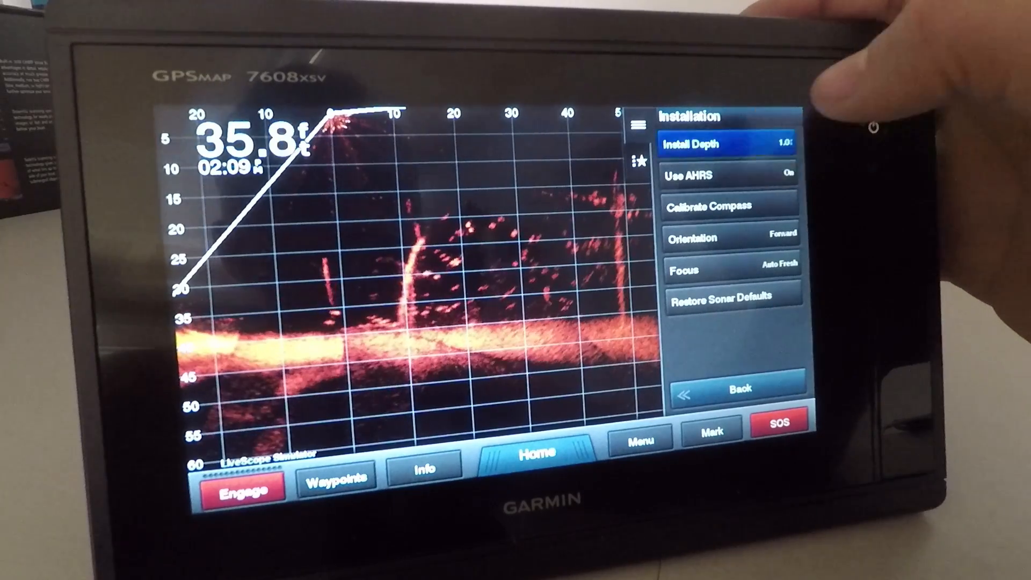
click(728, 143)
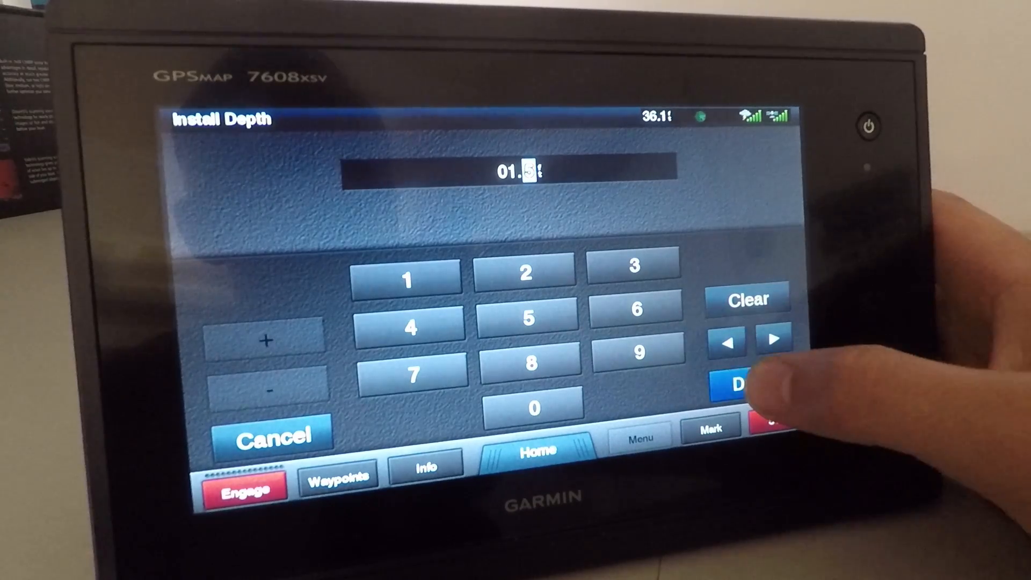
click(756, 384)
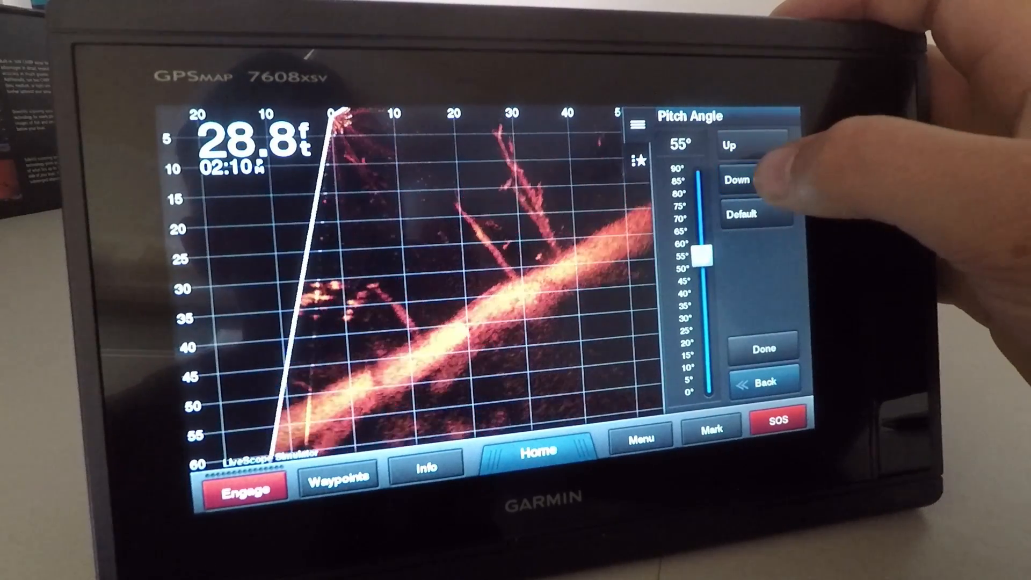
Step: Lower the forward sonar pitch angle from 55° to 24° and confirm it
click(738, 181)
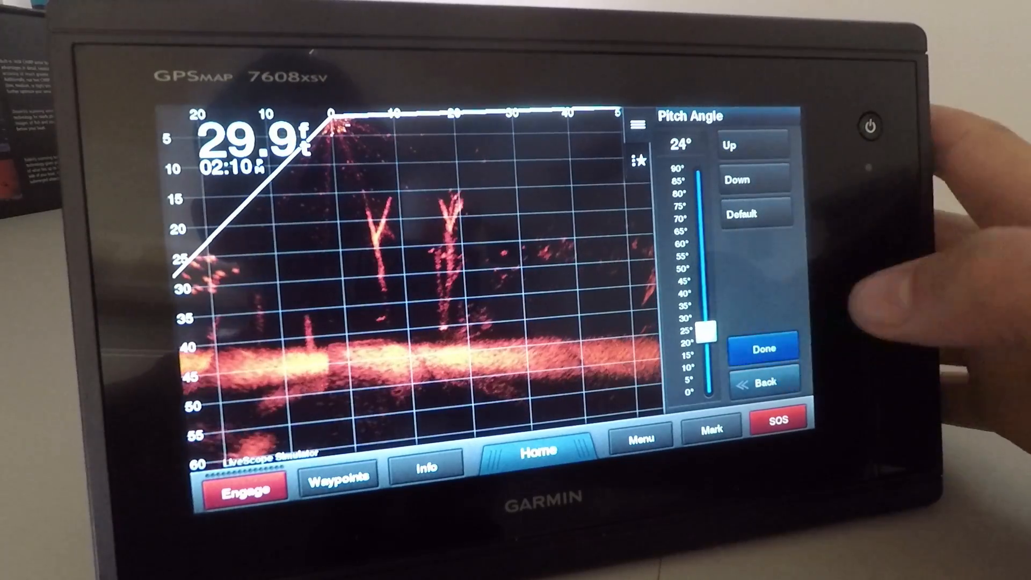
click(763, 348)
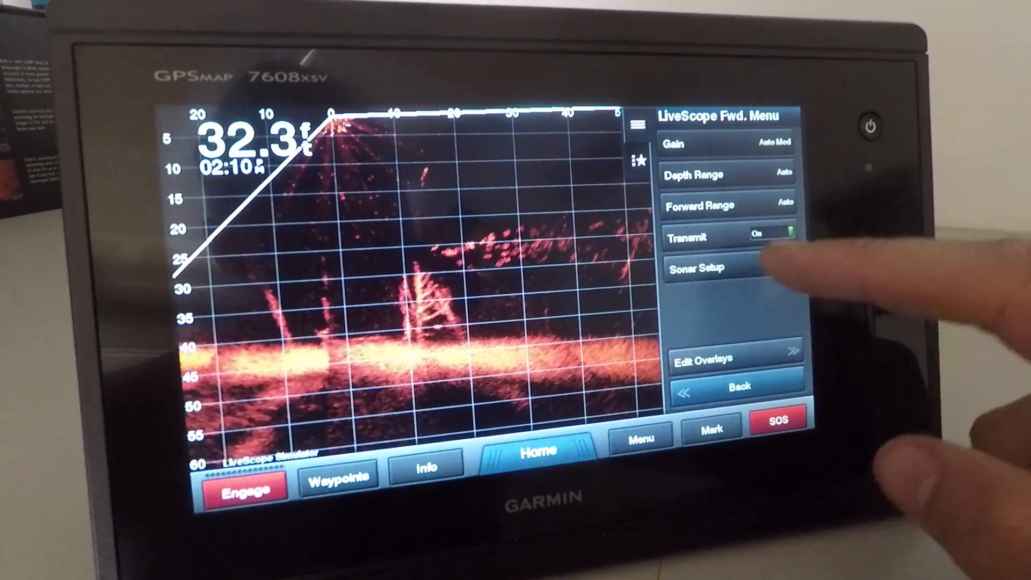
click(694, 269)
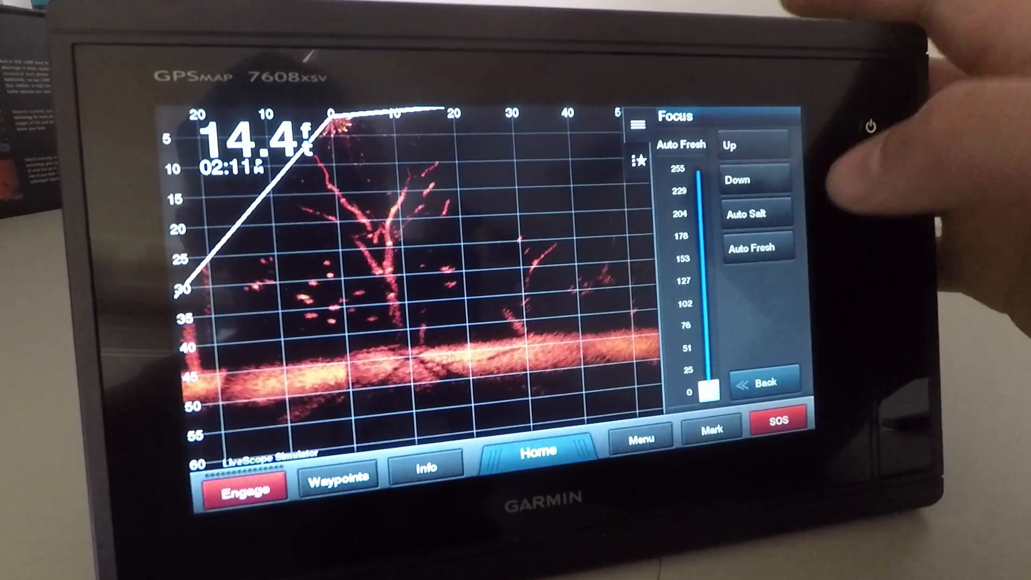
Step: Try Auto Salt focus, revert to Auto Fresh, and close the settings to the sonar view
click(753, 213)
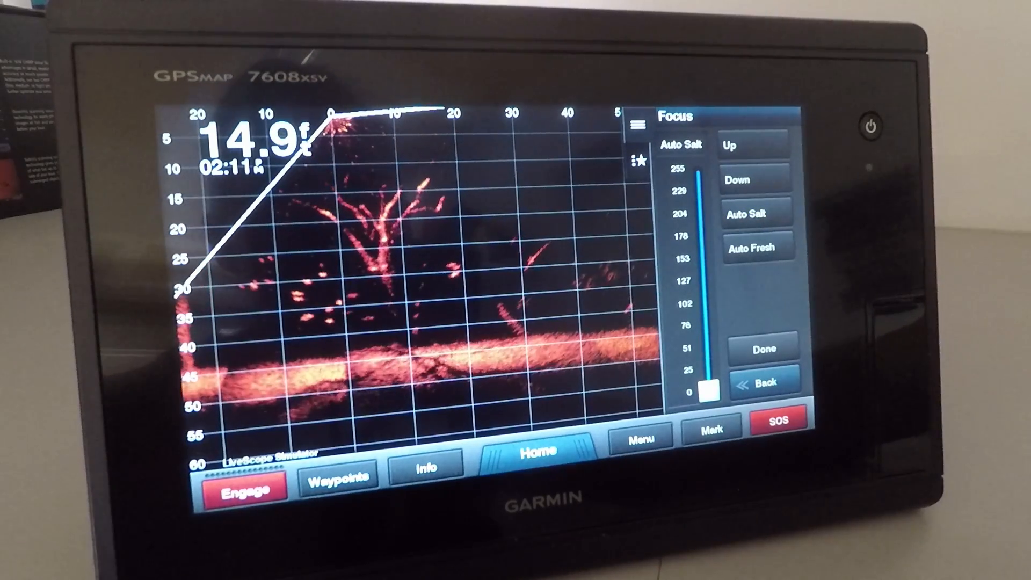
click(758, 248)
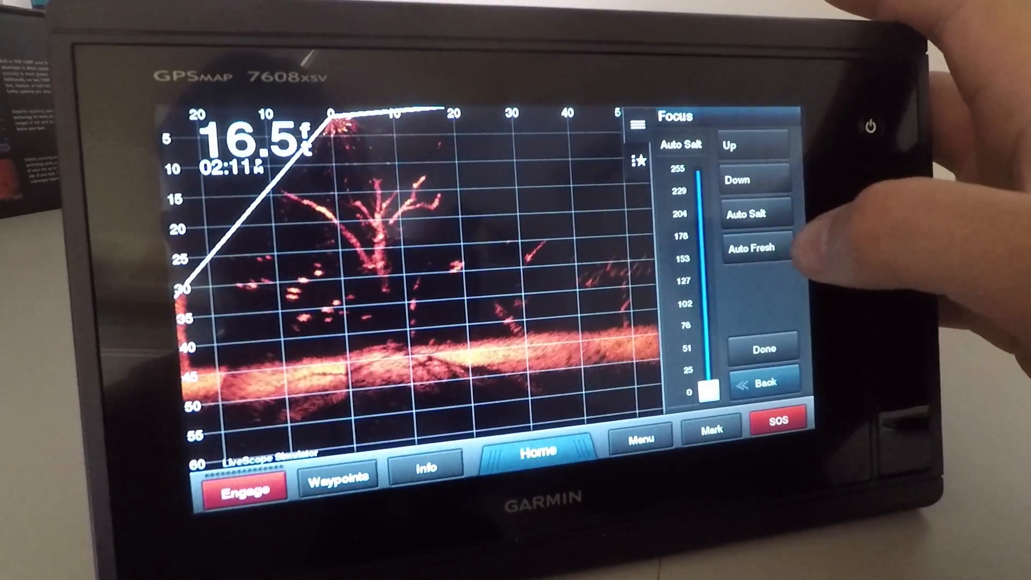
click(756, 248)
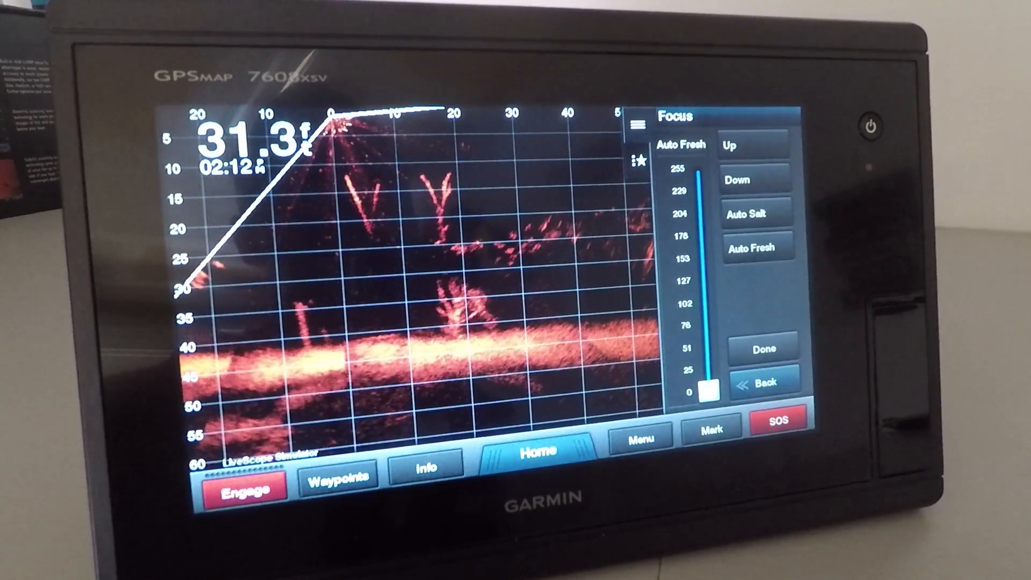
click(762, 379)
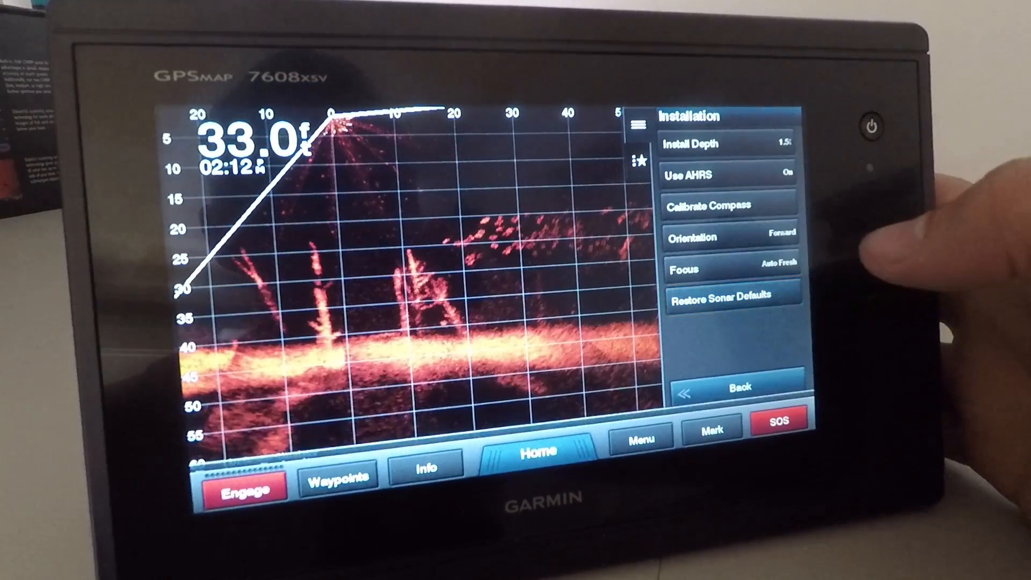
click(729, 293)
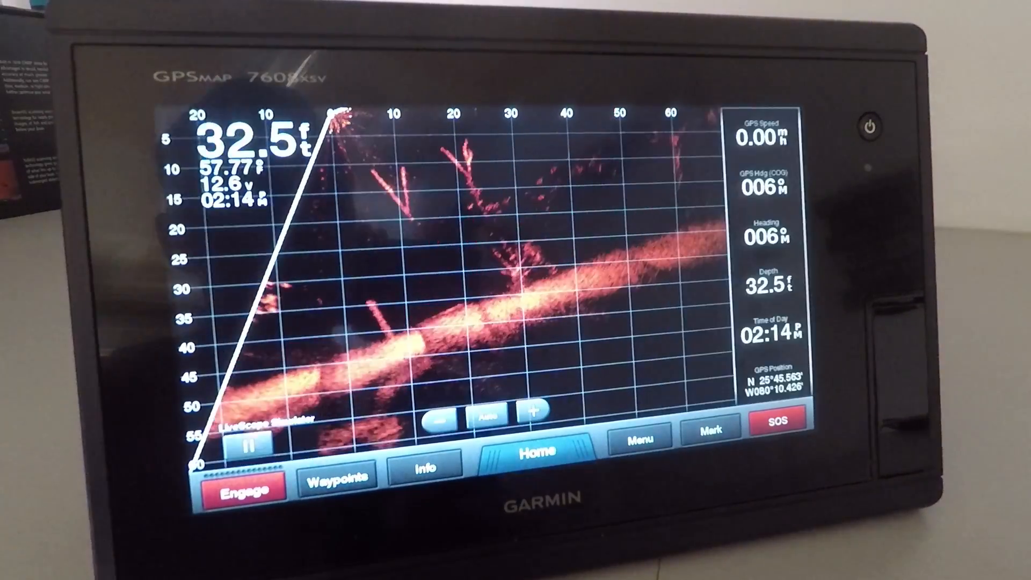
Step: Review the forward view's gain and leave it unchanged on Auto Med
click(635, 438)
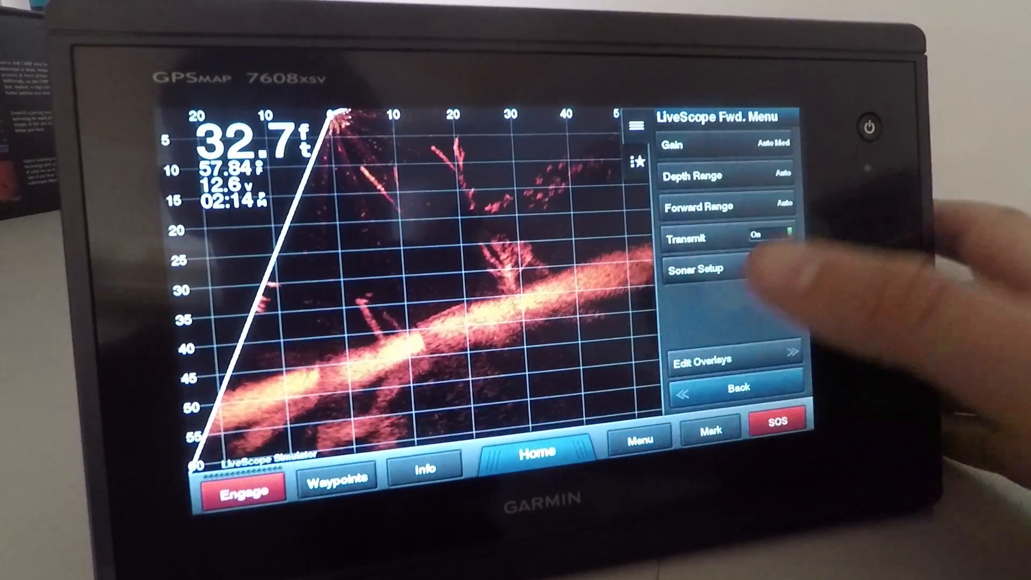
click(682, 144)
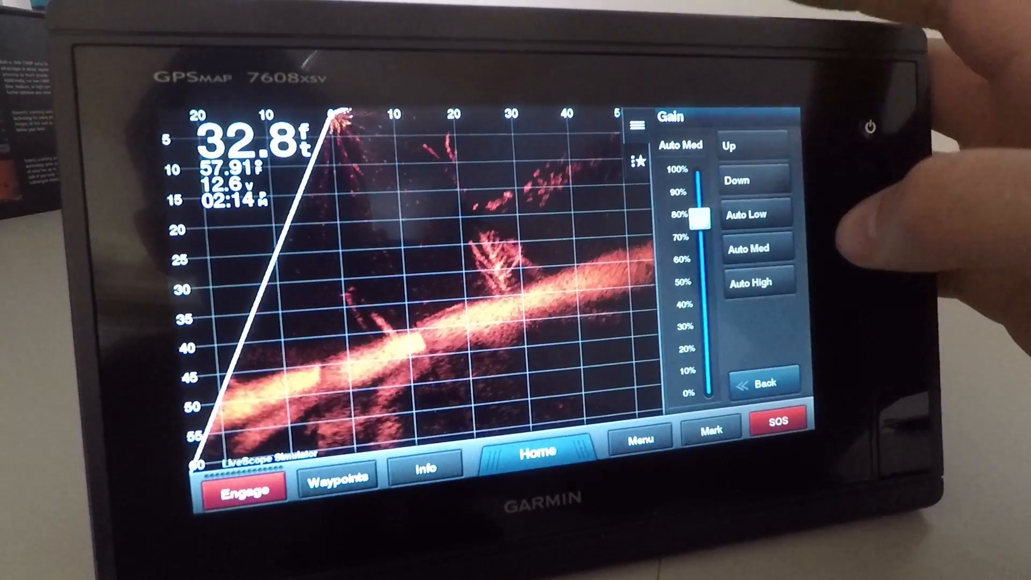
click(762, 384)
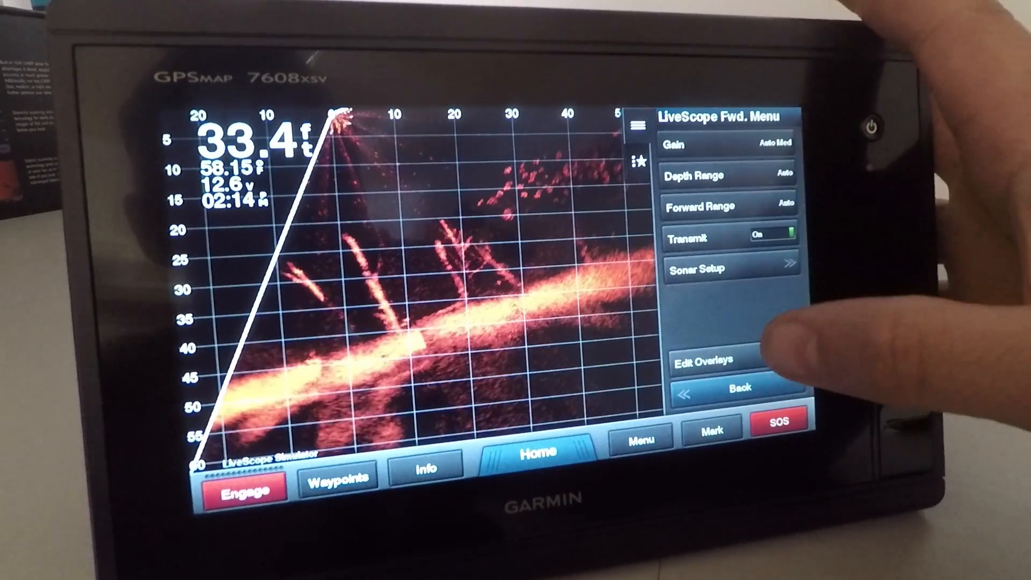
click(741, 385)
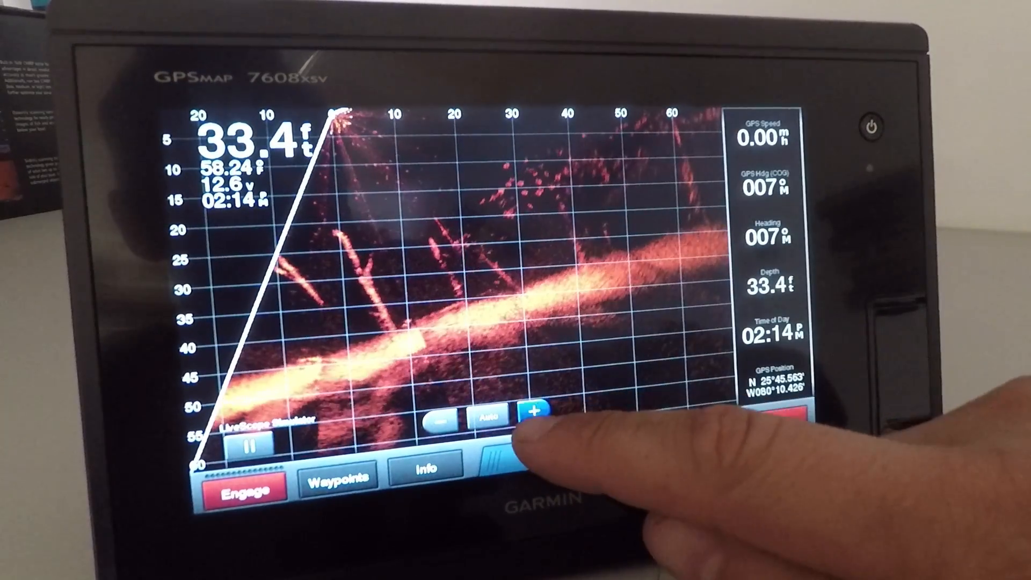
click(532, 410)
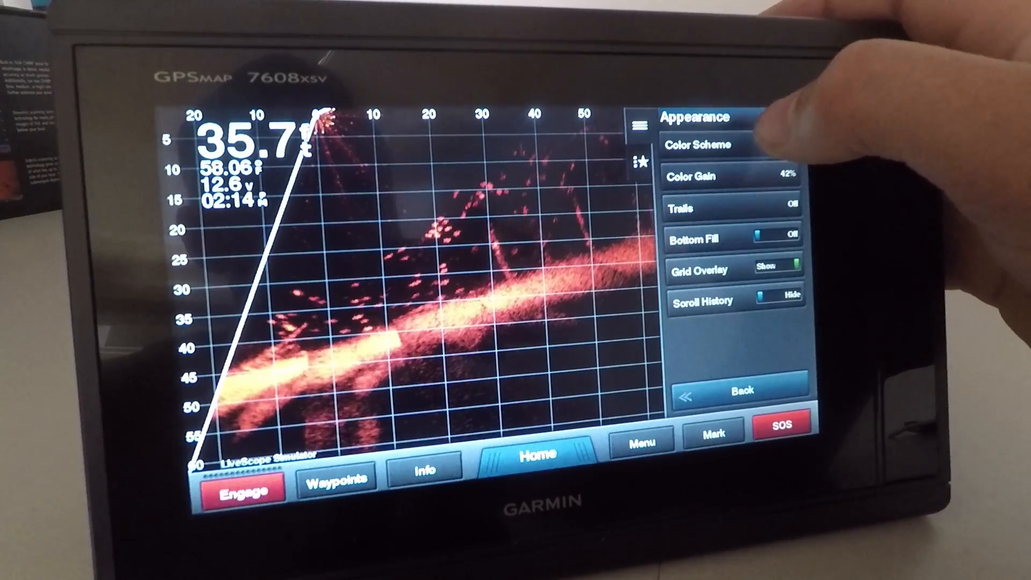
Step: Raise the forward view's color gain from 42% to 54% and confirm
click(697, 144)
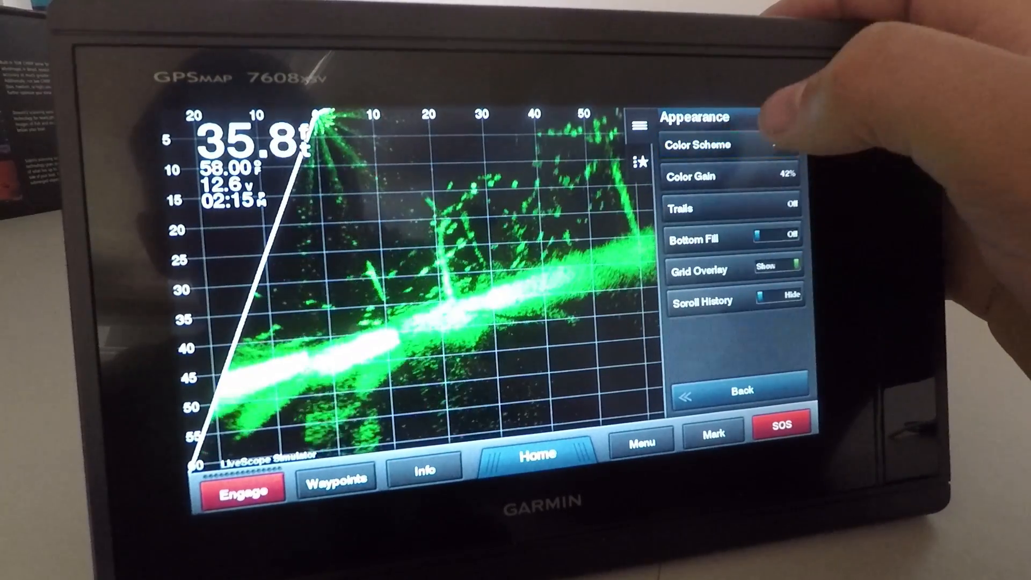
click(729, 144)
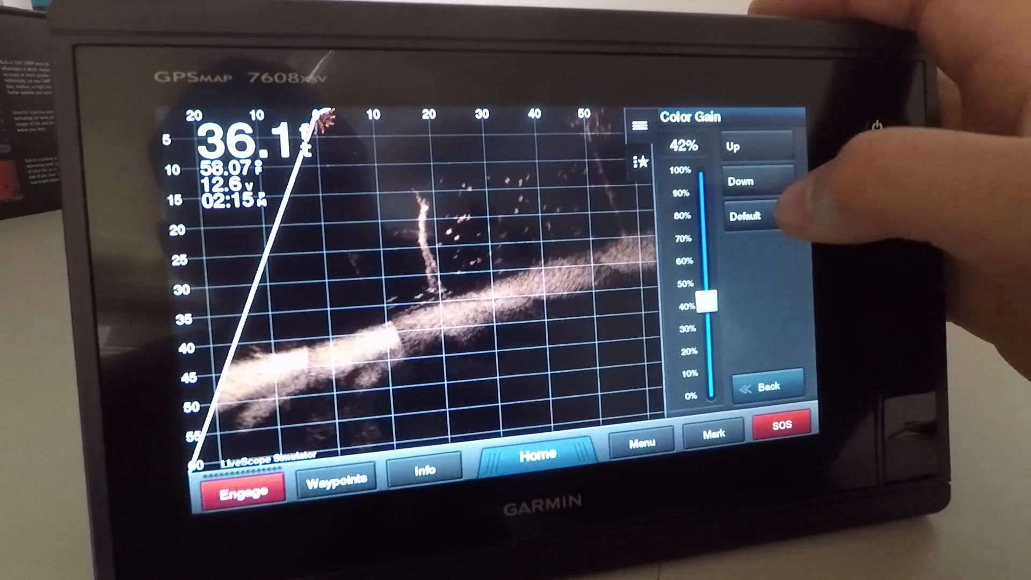
click(732, 146)
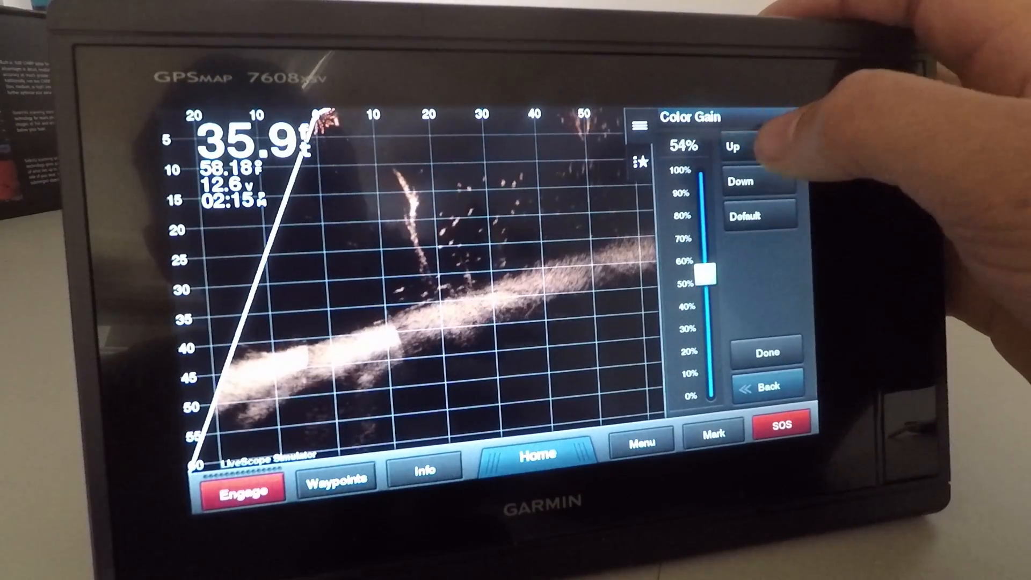
click(764, 351)
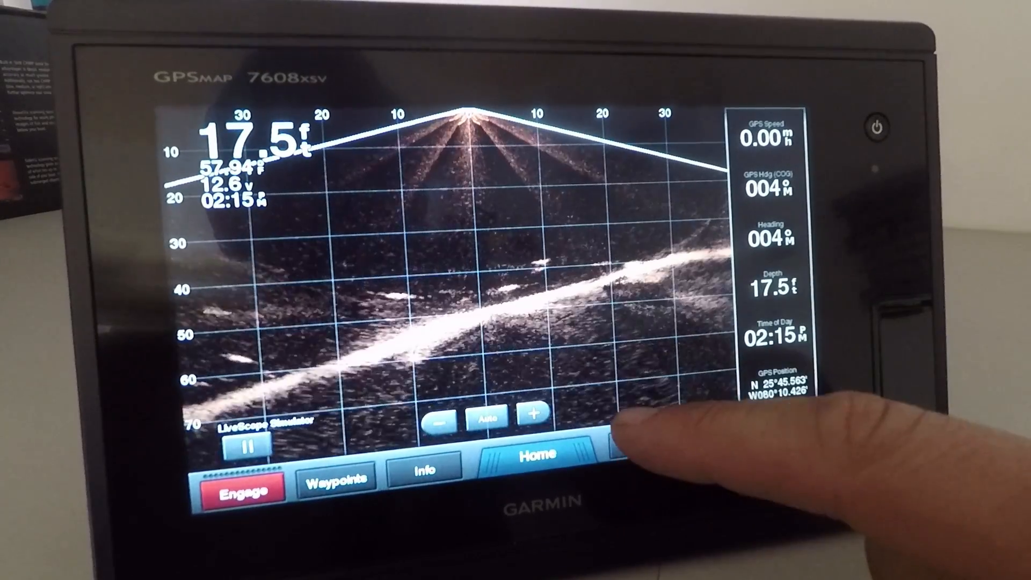
Step: Cycle through down-view color schemes such as Blue and Copper, settling on a blue palette
click(634, 442)
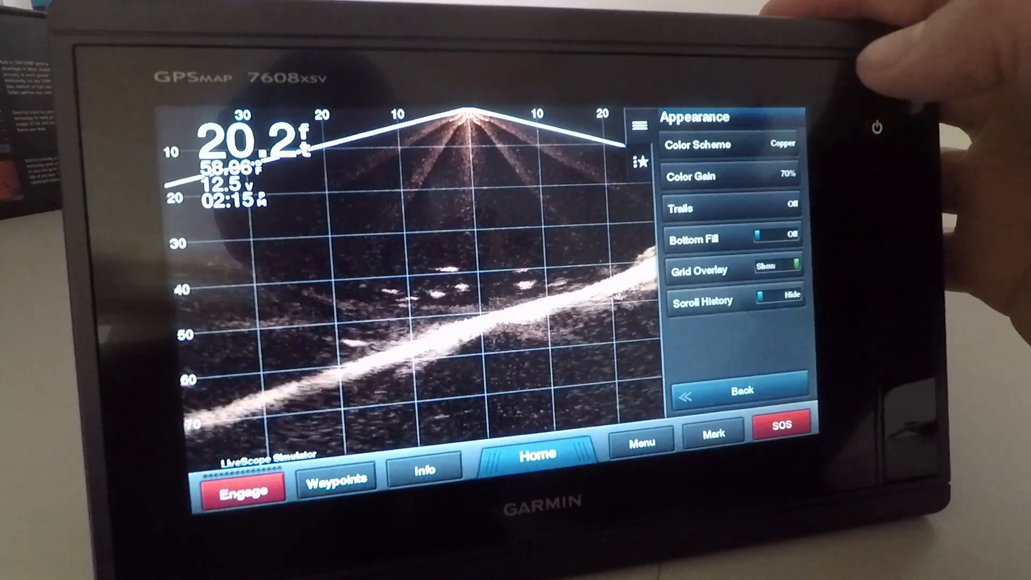
click(697, 144)
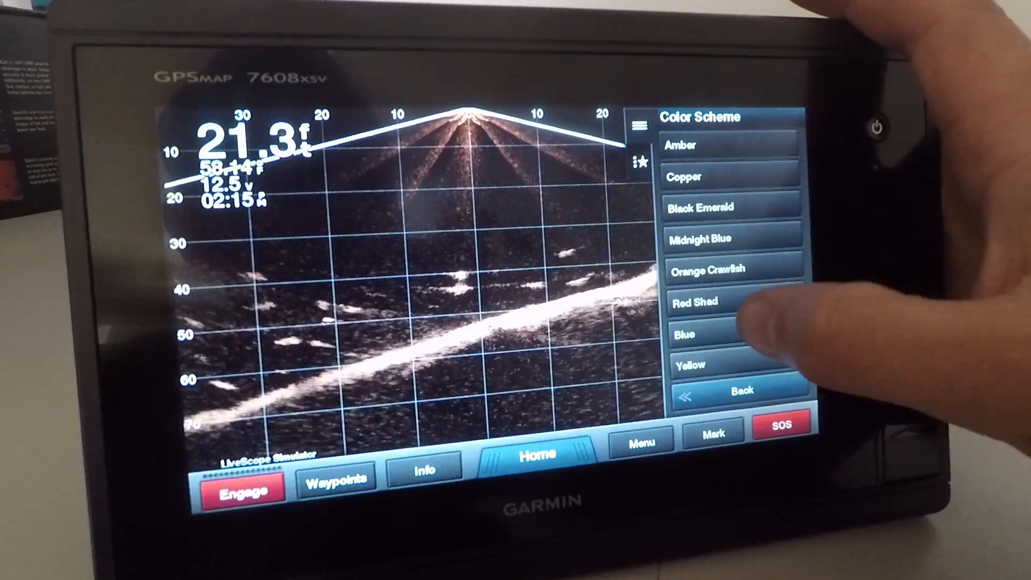
click(686, 335)
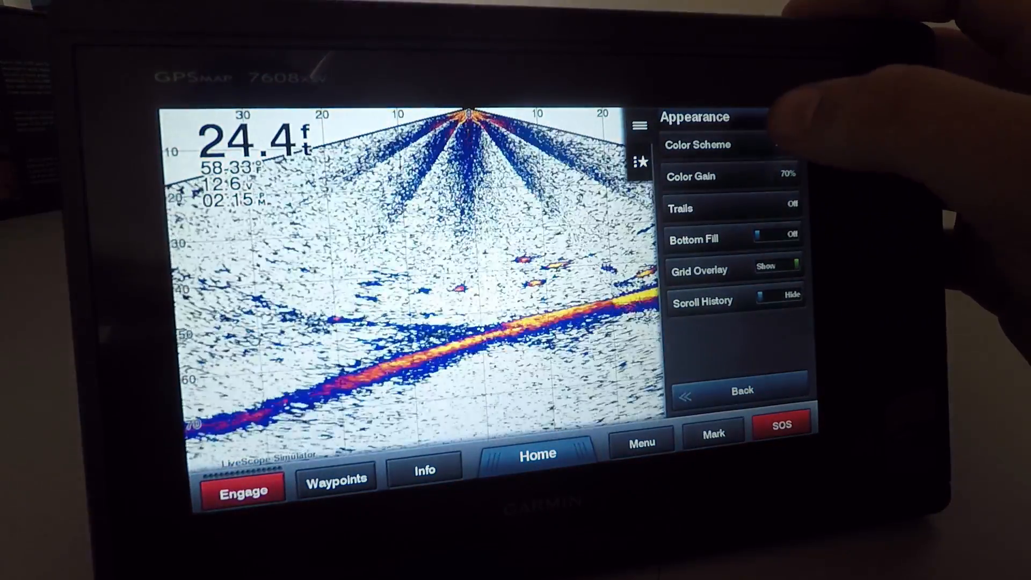
click(695, 145)
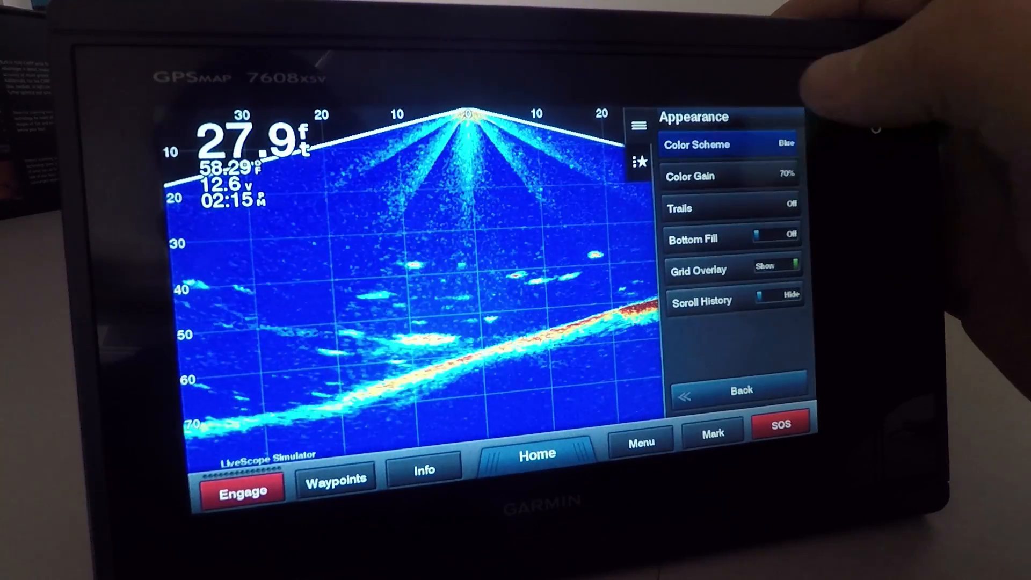
click(698, 144)
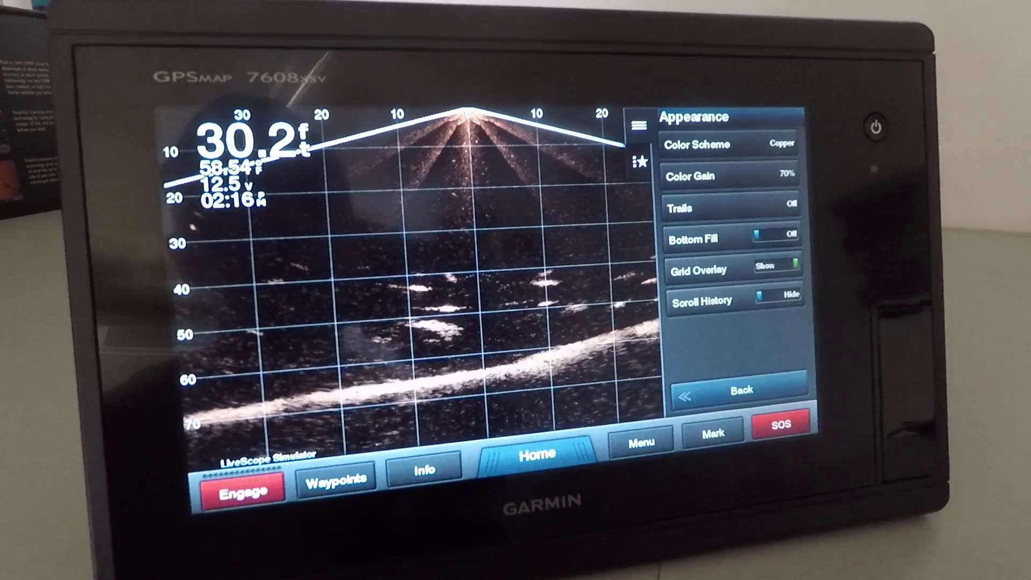
click(729, 145)
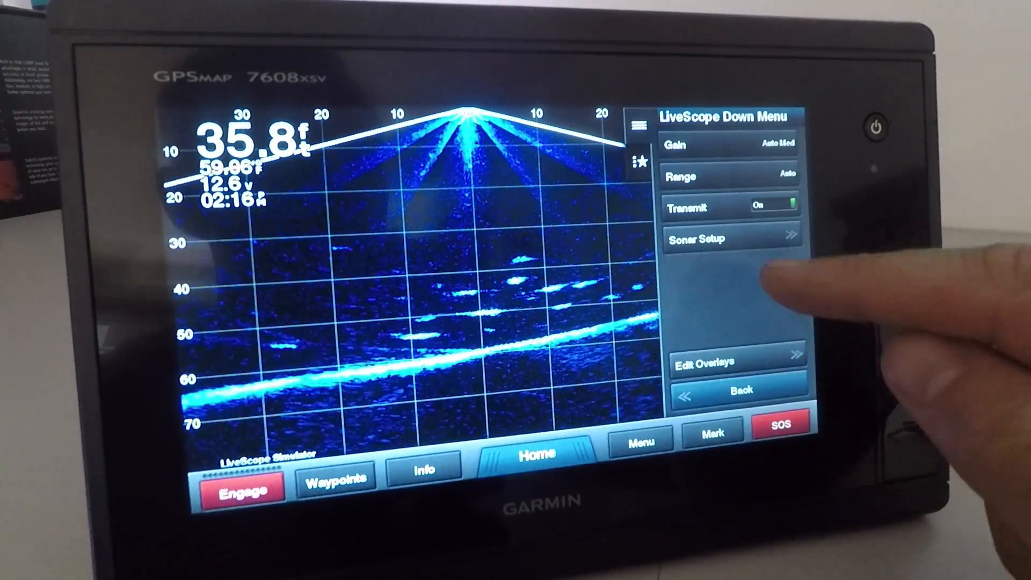
Step: Reset the down transducer's roll angle to its 0° default and exit the settings
click(696, 238)
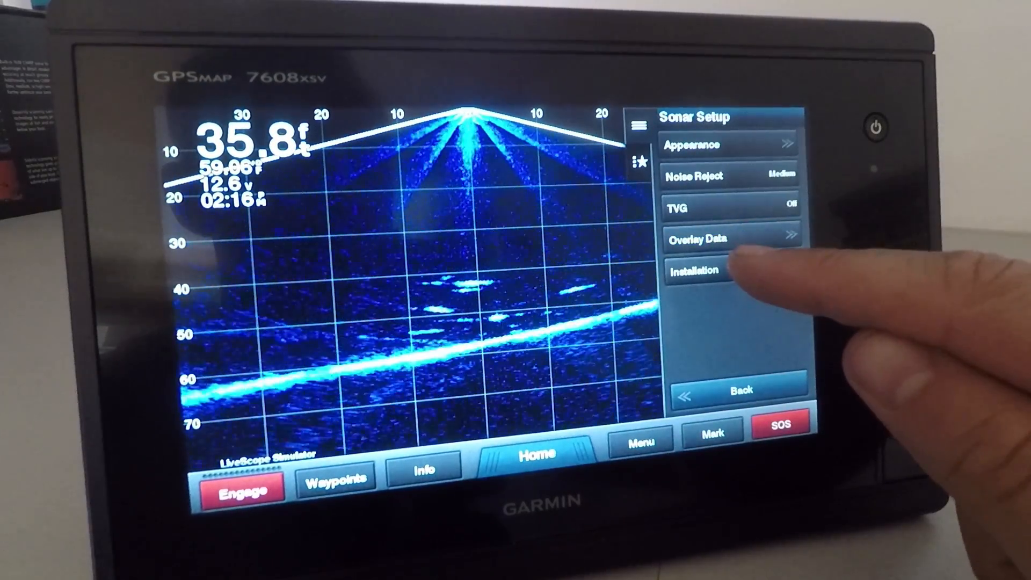
click(696, 272)
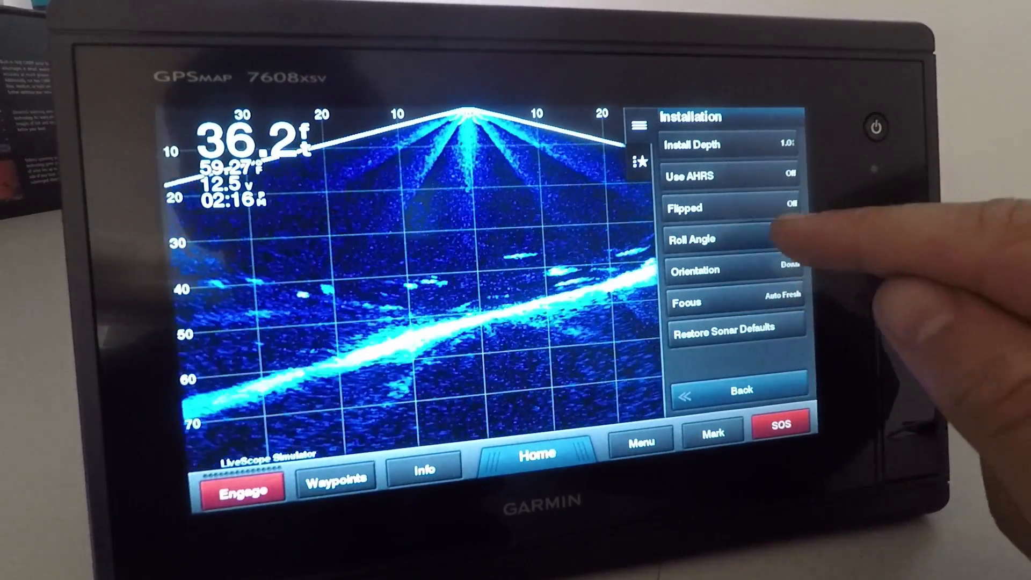
click(695, 239)
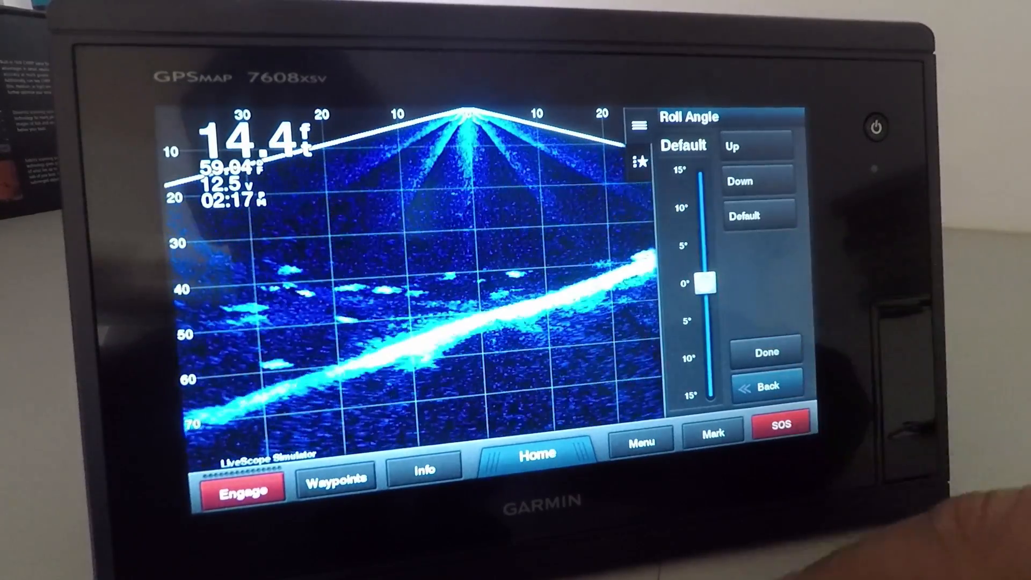
click(765, 352)
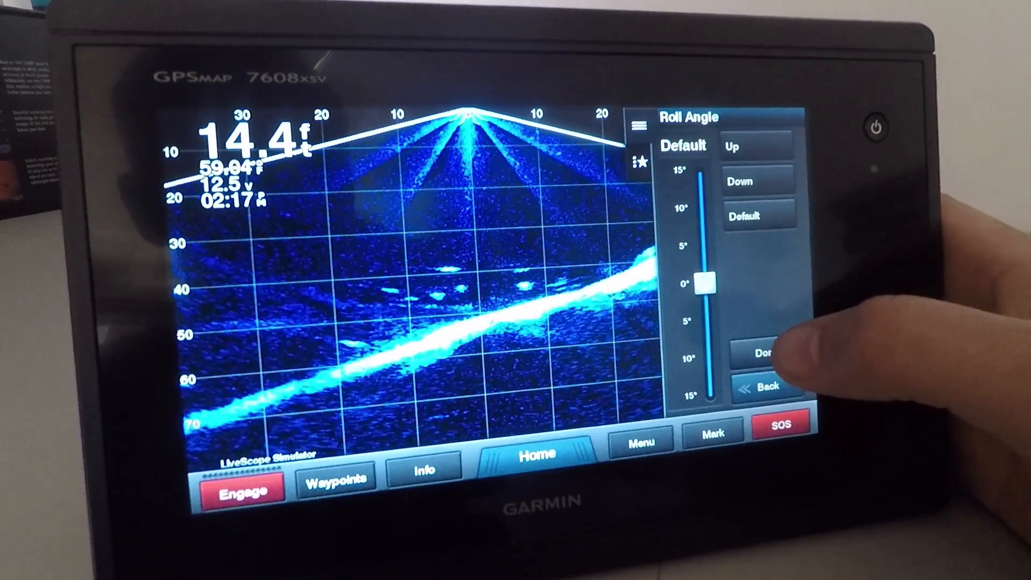
click(765, 355)
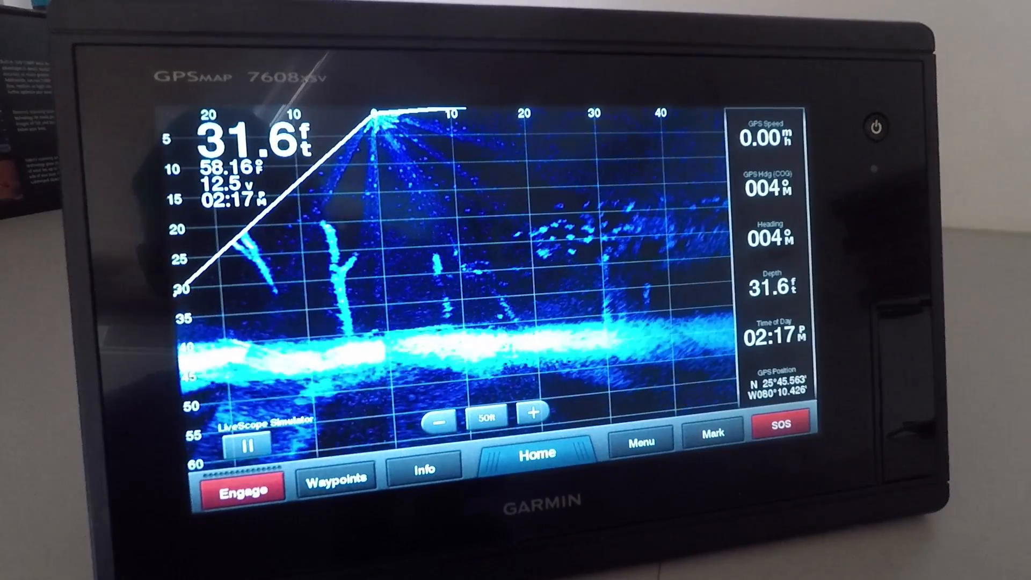